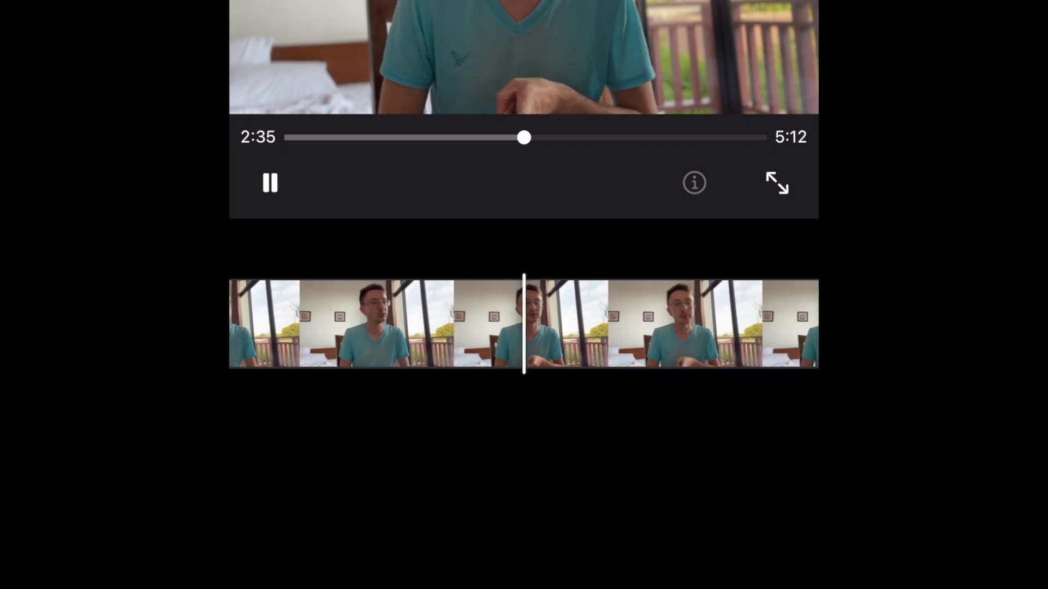
- Pause the preview and split the talking-head clip at the playhead
{"action": "left_click", "coordinate": [269, 182]}
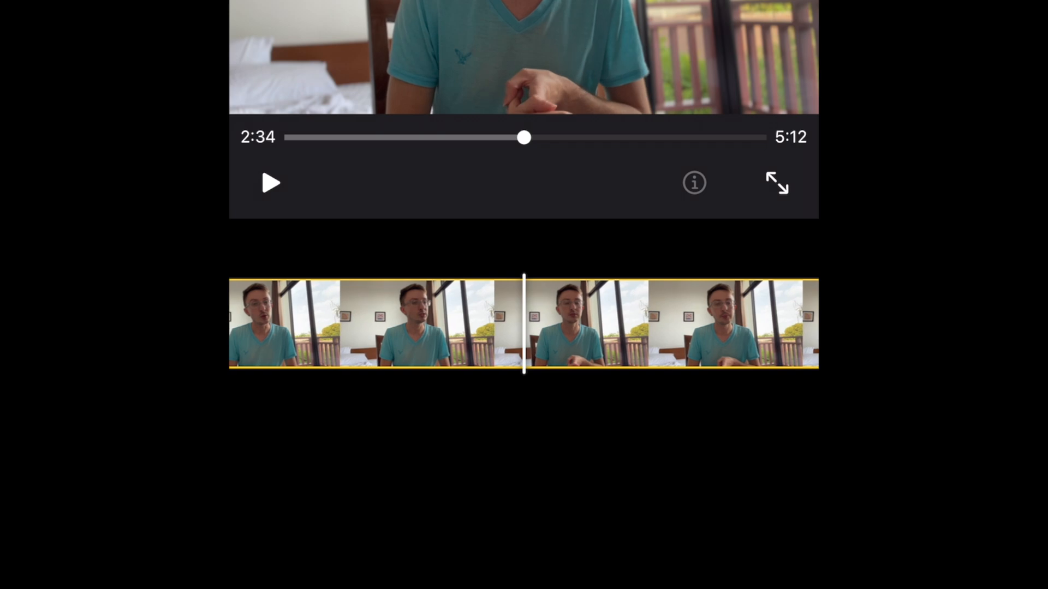
{"action": "left_click", "coordinate": [524, 323]}
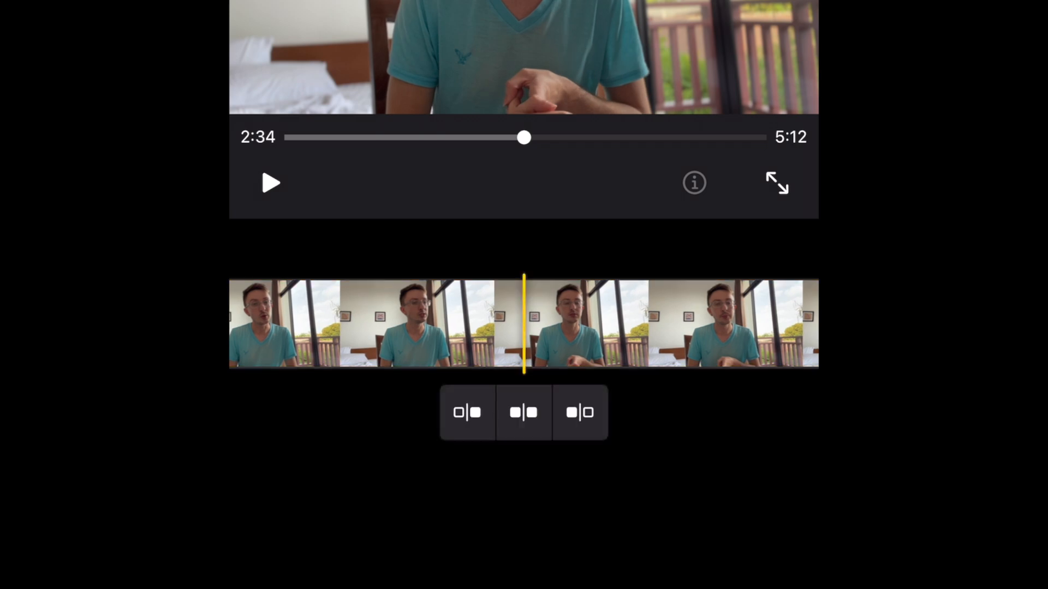
{"action": "left_click", "coordinate": [271, 182]}
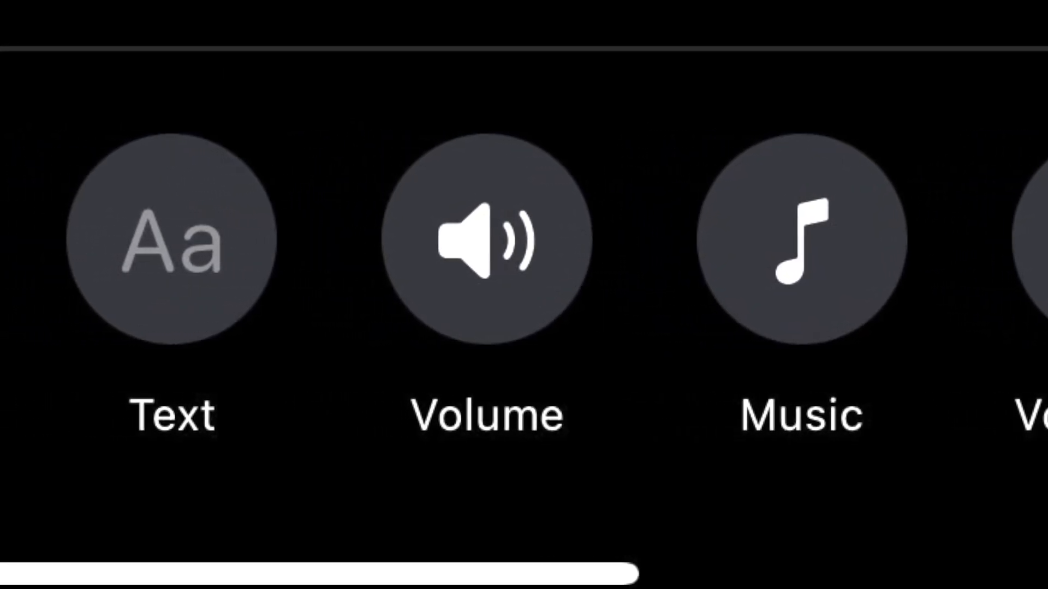
{"action": "scroll", "scroll_direction": "right", "scroll_amount": 3}
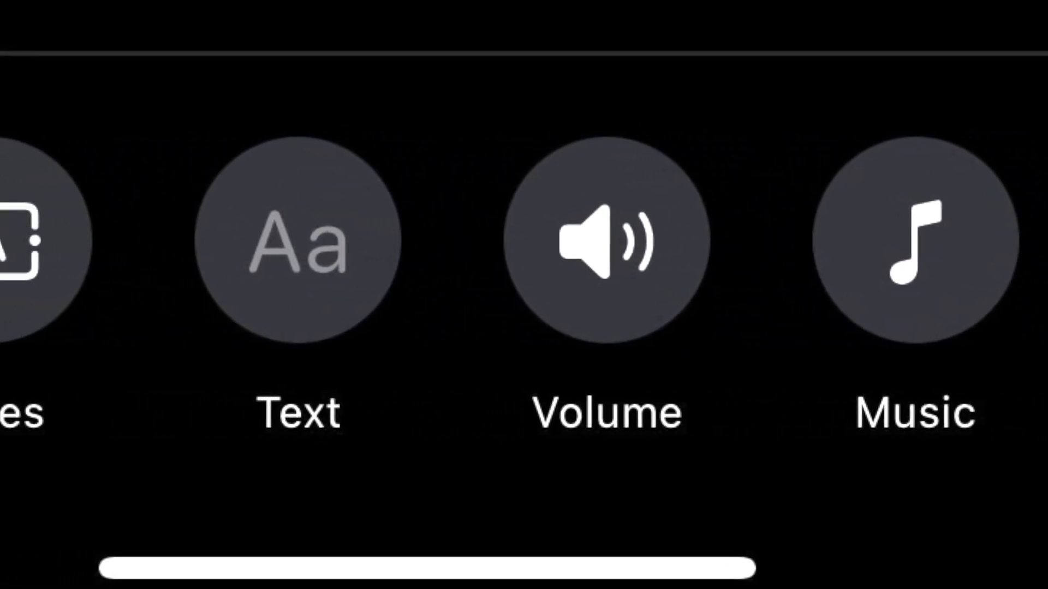
{"action": "scroll", "scroll_direction": "right", "scroll_amount": 3}
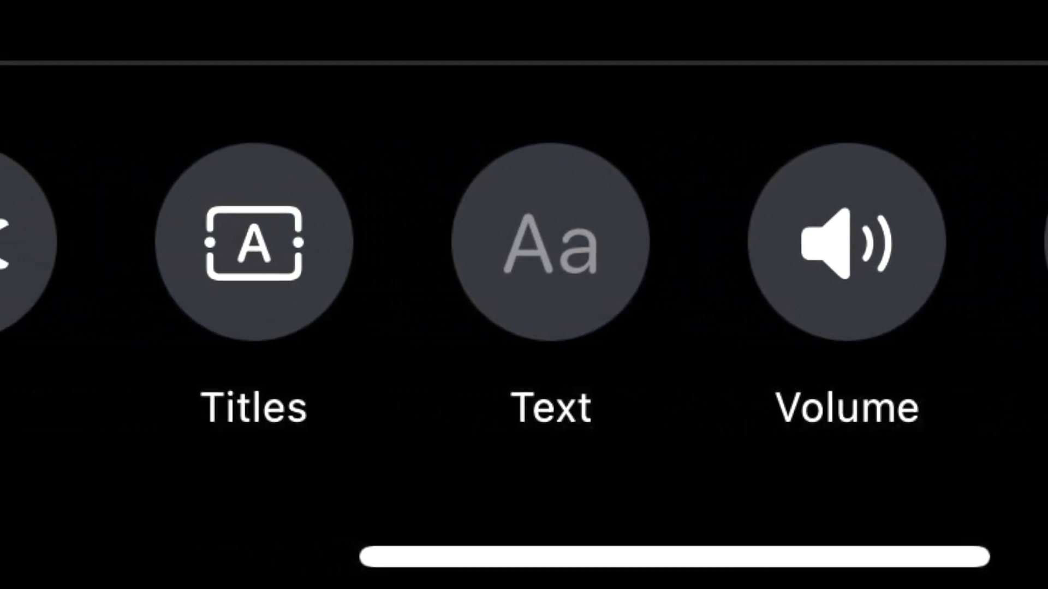
{"action": "scroll", "scroll_direction": "right", "scroll_amount": 3}
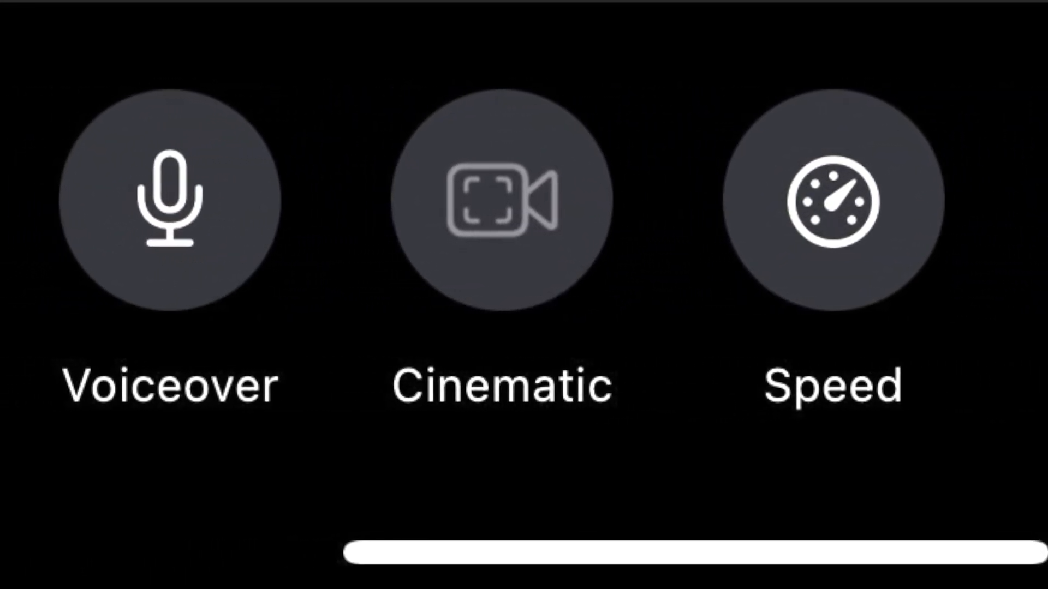
{"action": "scroll", "scroll_direction": "right", "scroll_amount": 3}
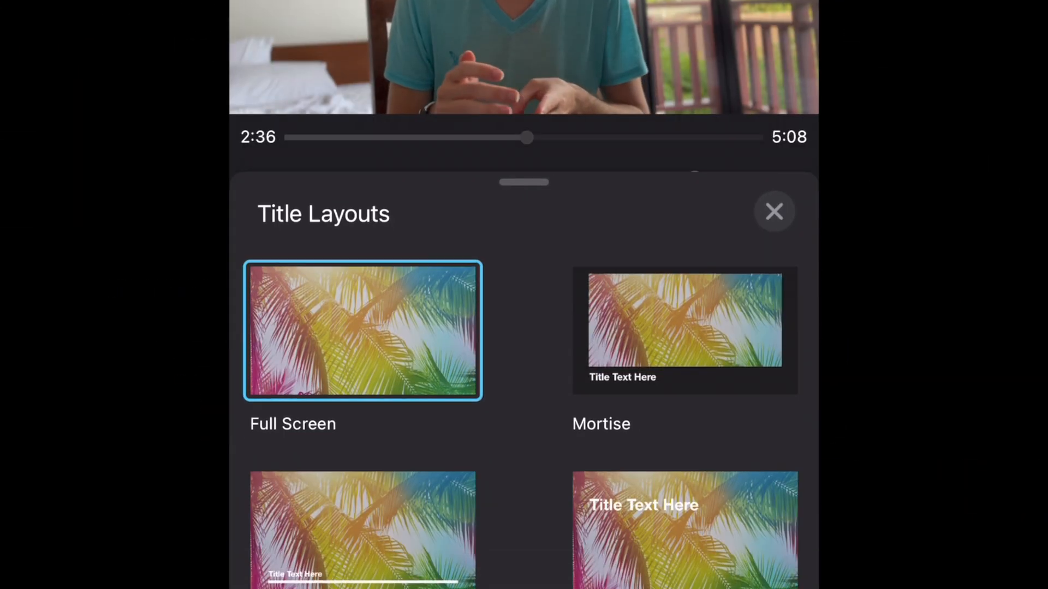
- Apply the lower title layout to the clip and finish with its placeholder text
{"action": "left_click", "coordinate": [362, 529]}
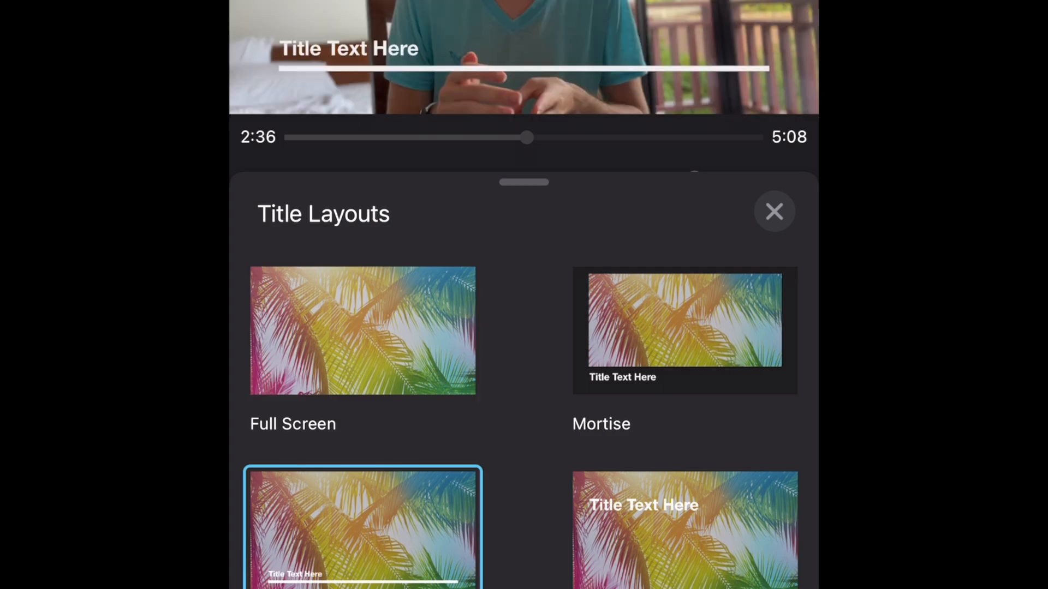
{"action": "left_click", "coordinate": [774, 211]}
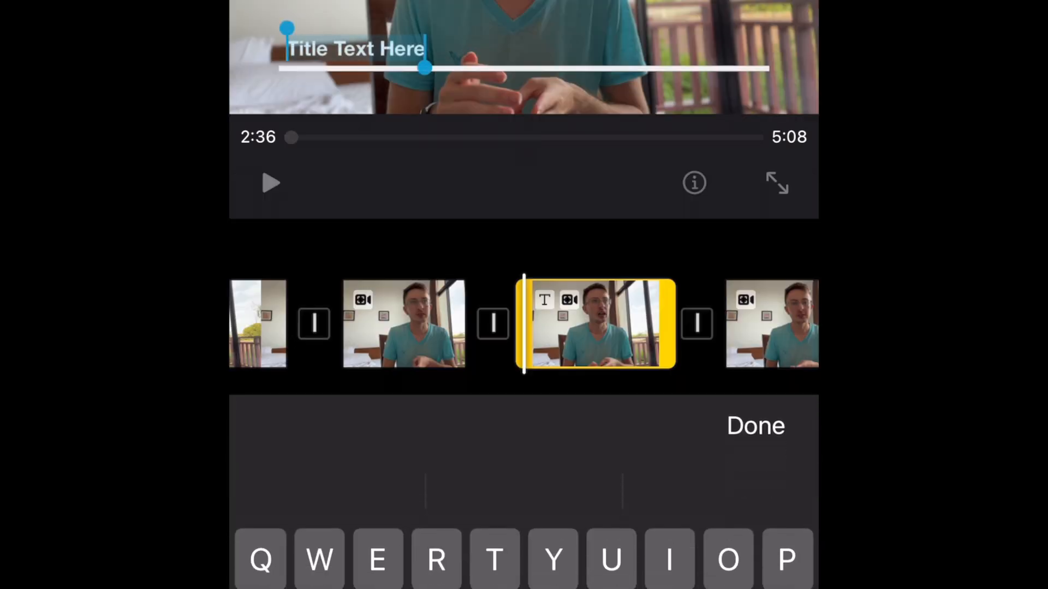
{"action": "left_click", "coordinate": [755, 426]}
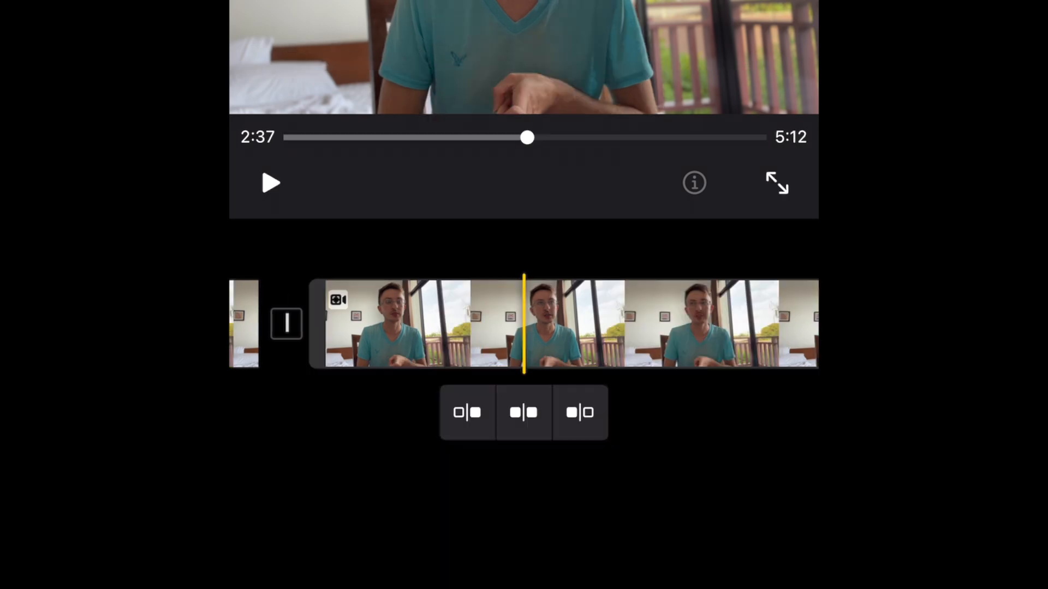
{"action": "left_click", "coordinate": [271, 184]}
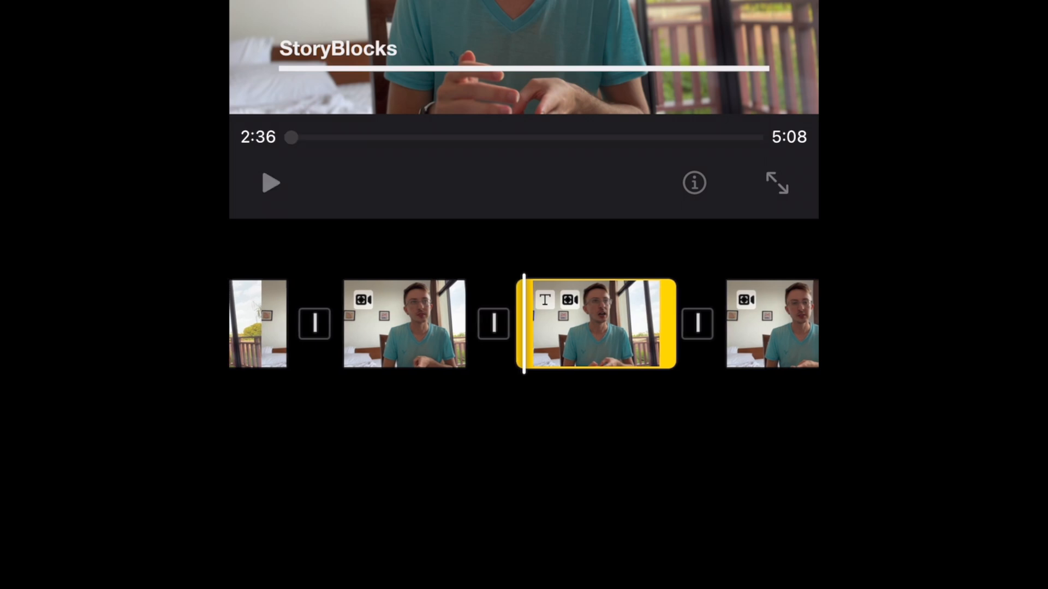
- Edit the title text to read StoryBlocks*** and confirm it
{"action": "left_click", "coordinate": [338, 48]}
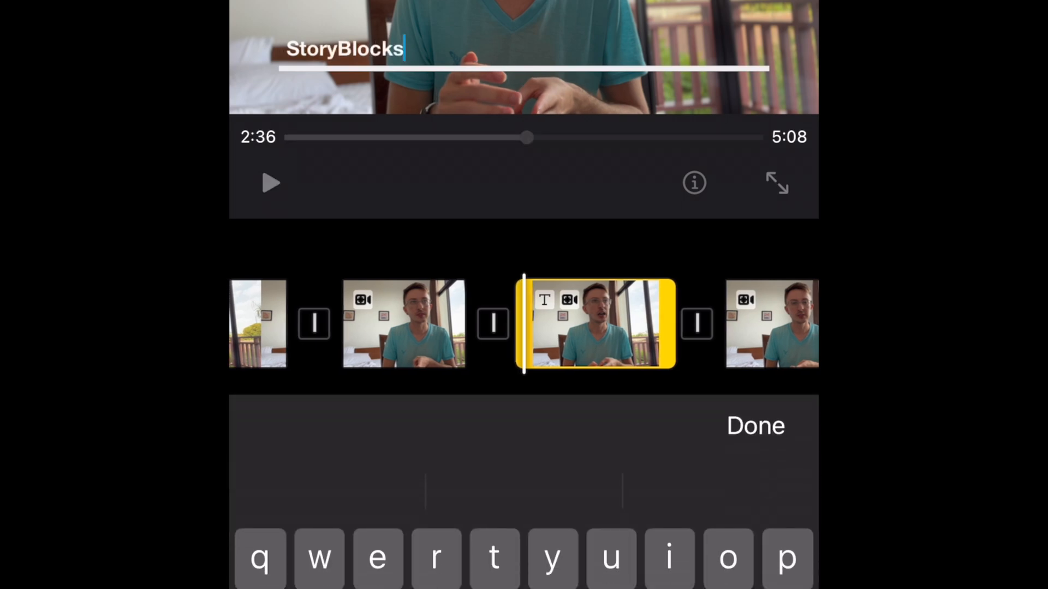
{"action": "type", "text": "***"}
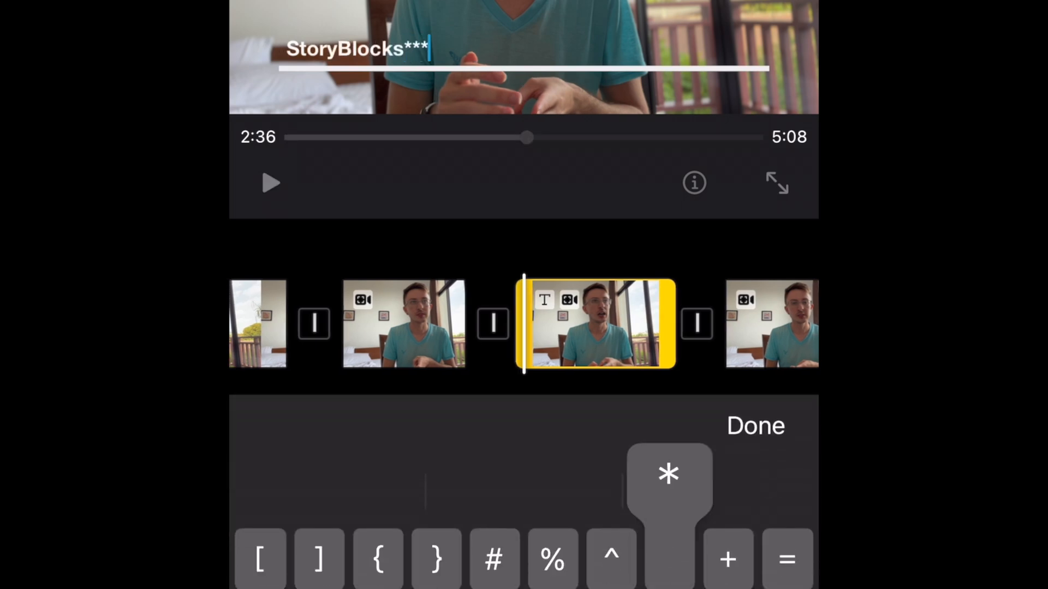
{"action": "left_click", "coordinate": [754, 426]}
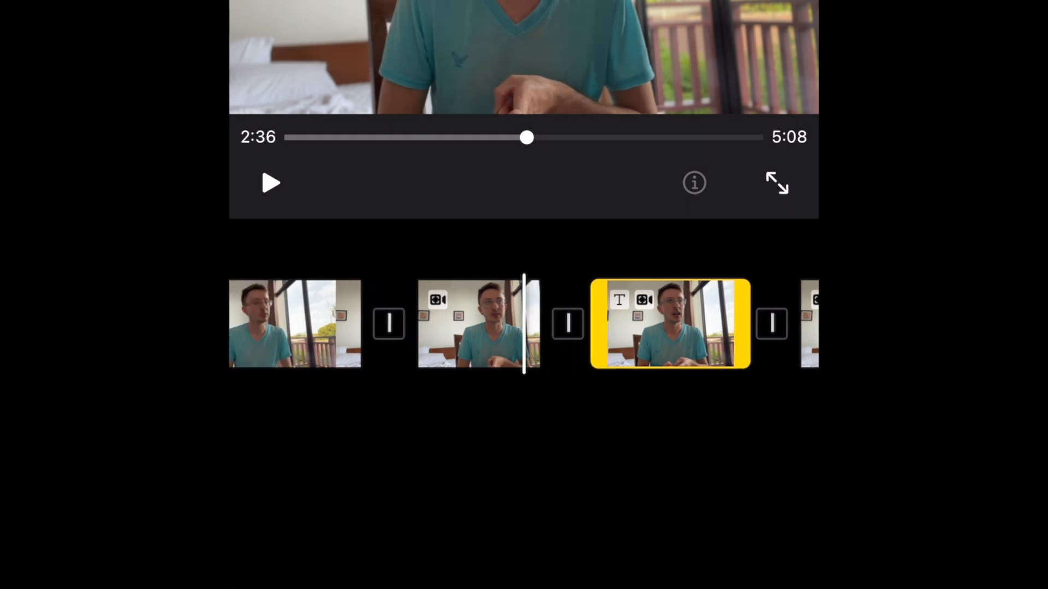
{"action": "left_click", "coordinate": [270, 182]}
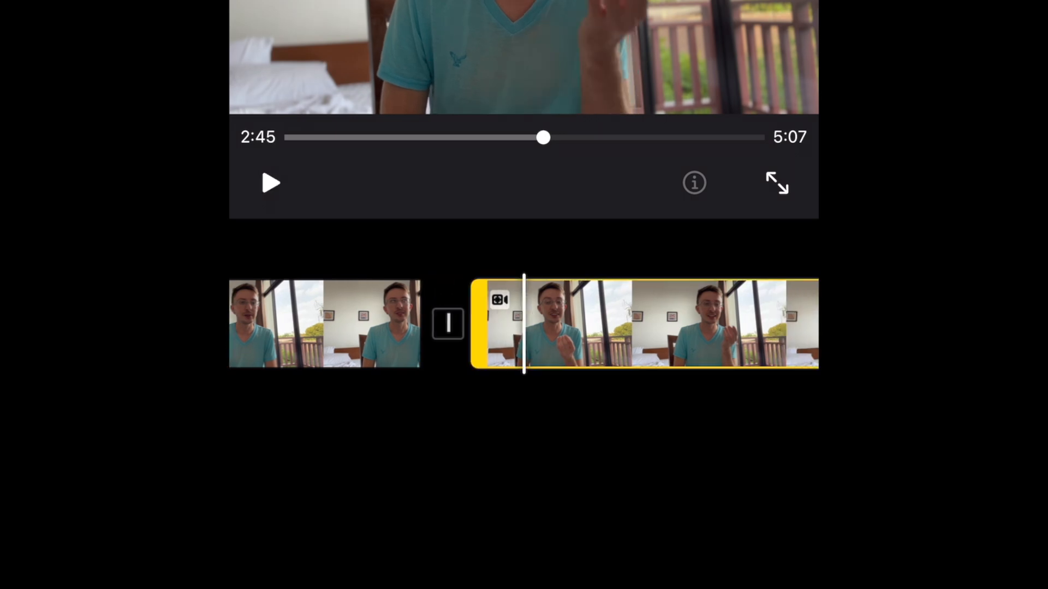
{"action": "left_click", "coordinate": [271, 183]}
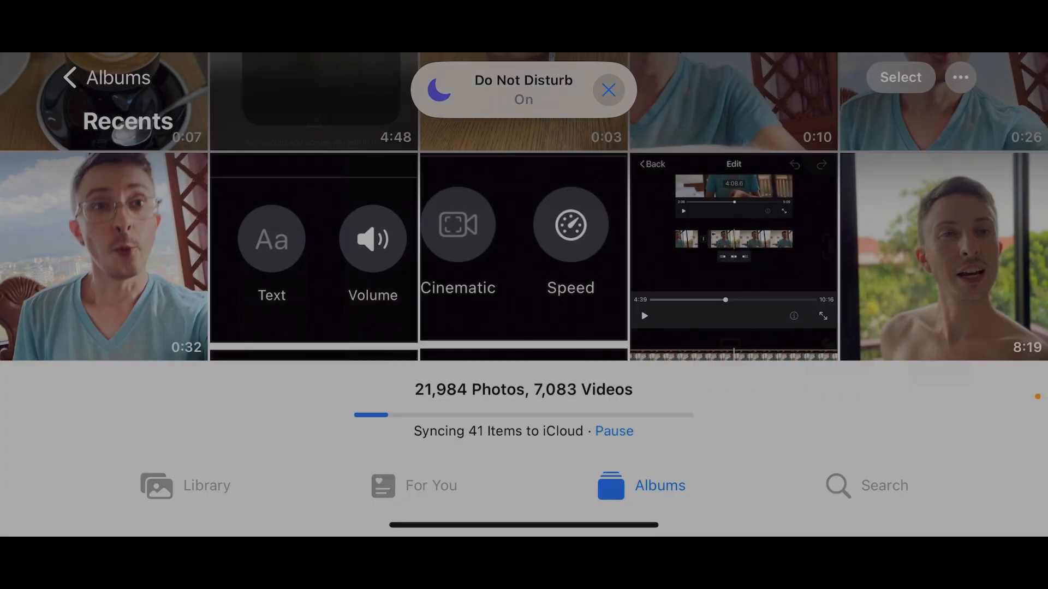
- Switch from Photos to LumaFusion and start a new project
{"action": "left_click", "coordinate": [608, 89]}
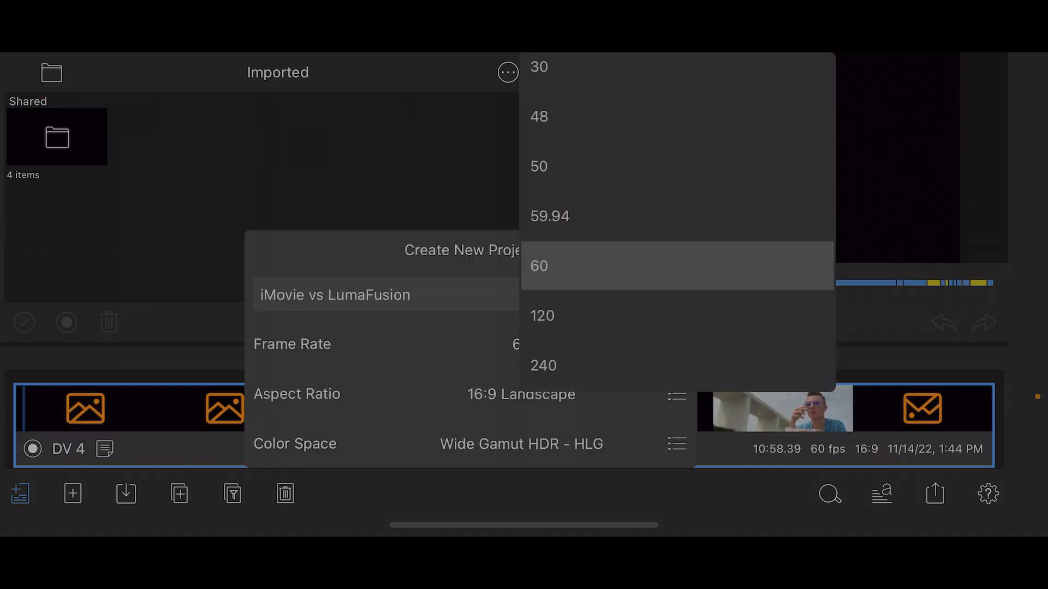
- Create the project at 30 fps, 16:9 Landscape, Wide Gamut HDR - HLG colour space
{"action": "left_click", "coordinate": [540, 66]}
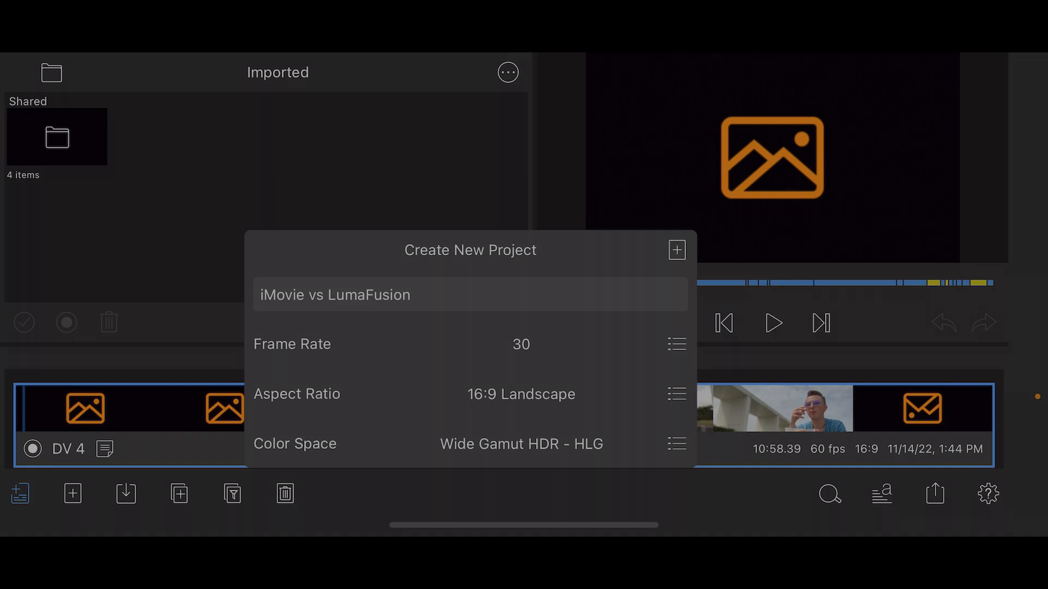
{"action": "left_click", "coordinate": [676, 444]}
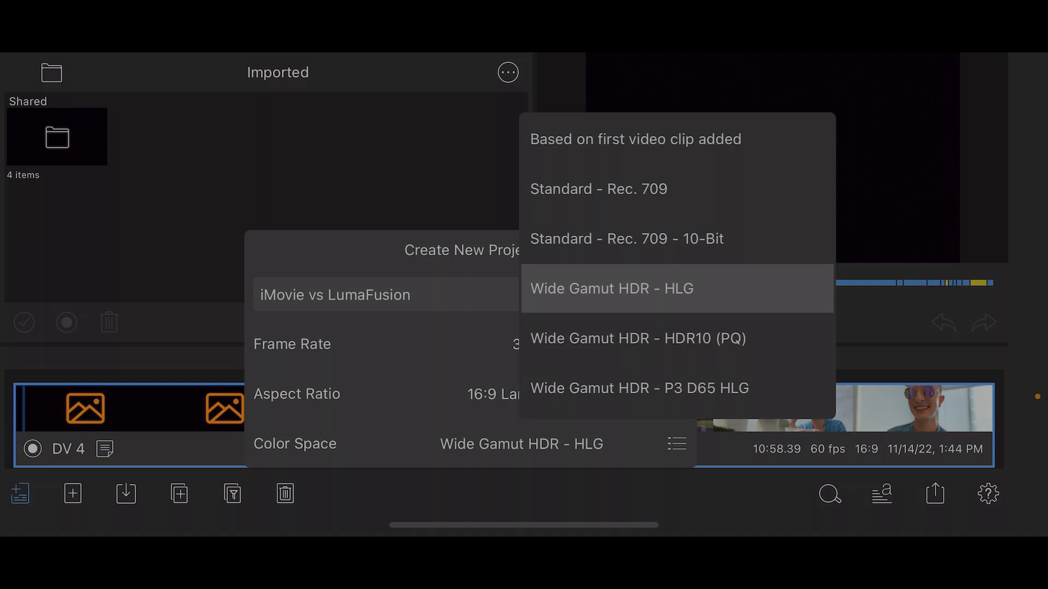
{"action": "left_click", "coordinate": [610, 288]}
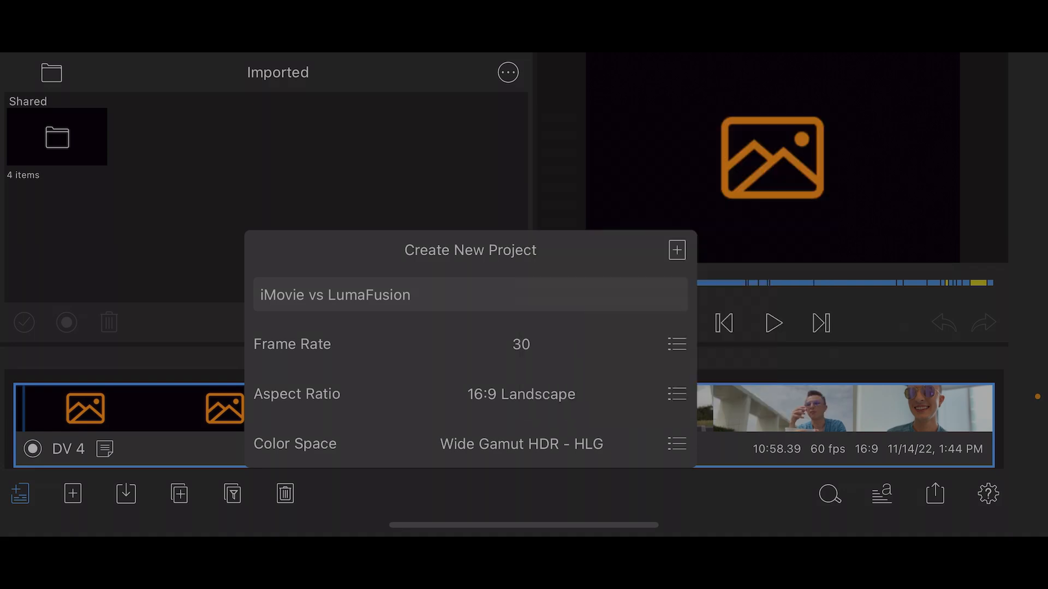
{"action": "left_click", "coordinate": [676, 250]}
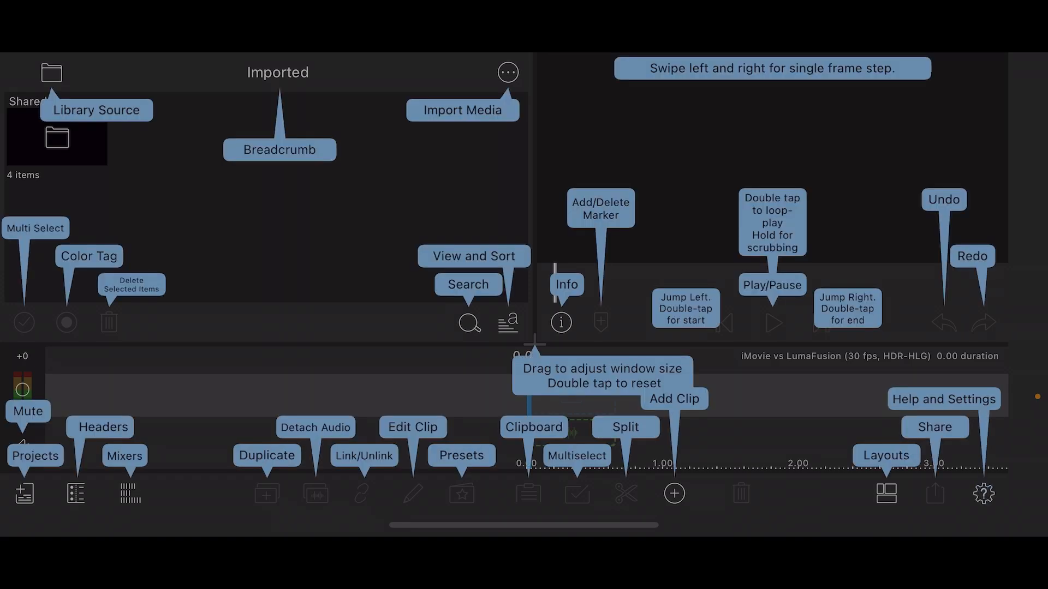
- Dismiss the help overlay and browse All Photos and Videos in the media library
{"action": "left_click", "coordinate": [51, 72]}
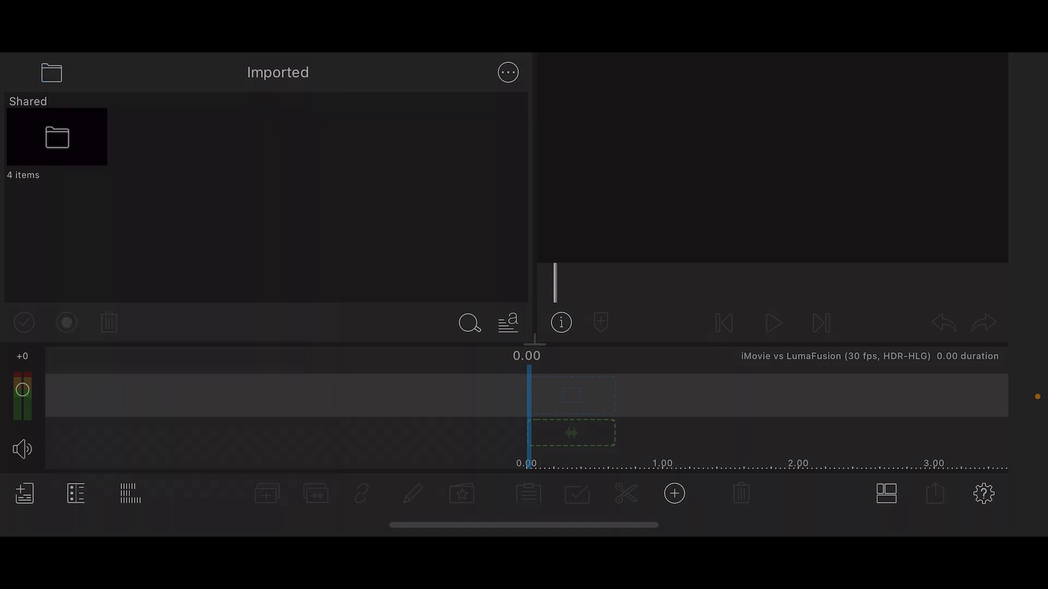
{"action": "left_click", "coordinate": [51, 72]}
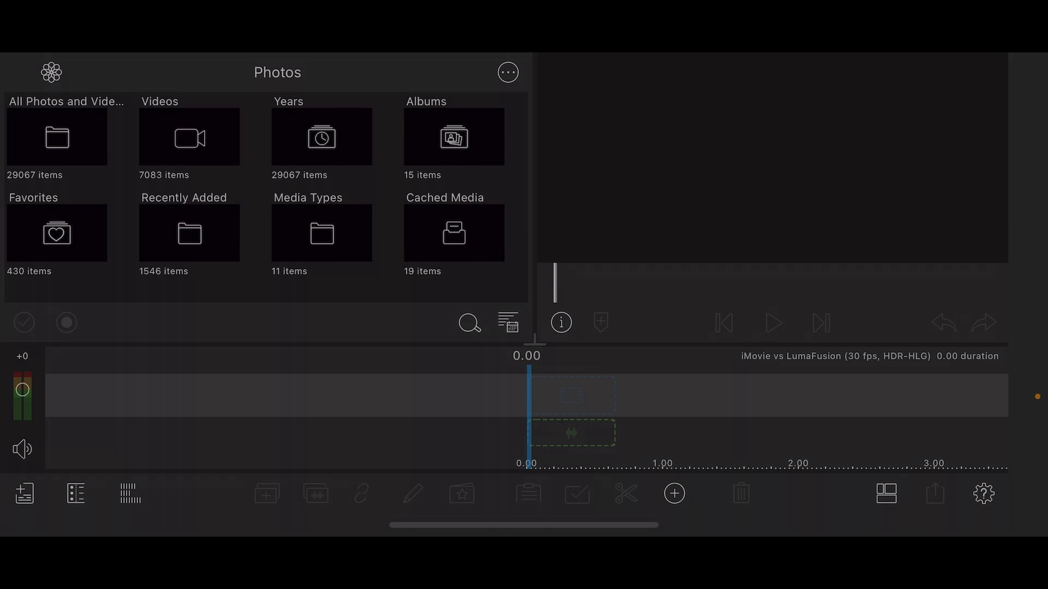
{"action": "left_click", "coordinate": [56, 137]}
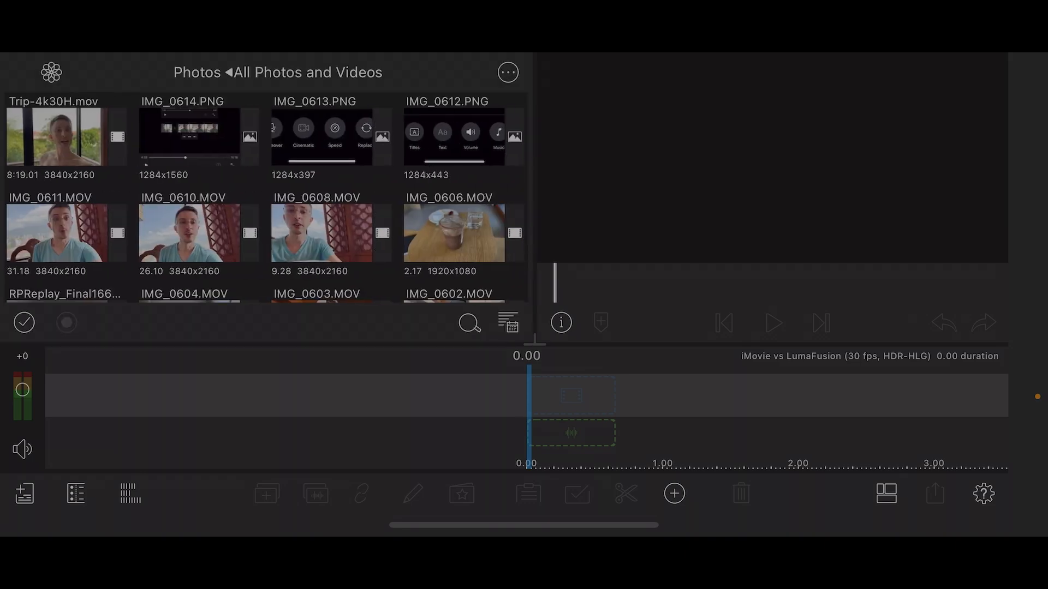
{"action": "left_click", "coordinate": [65, 137]}
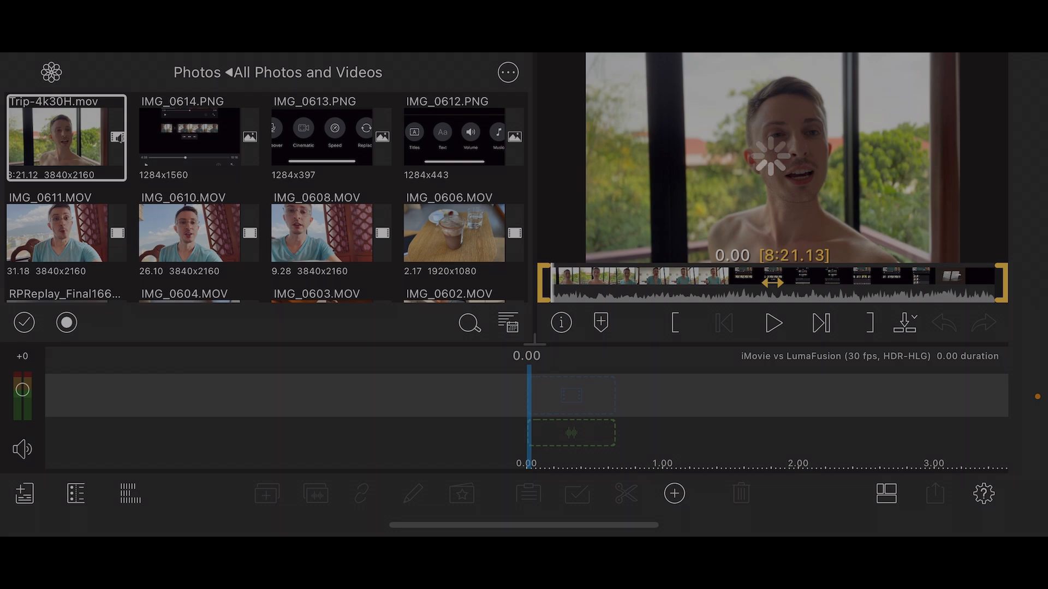
- Preview Trip-4k30H.mov and insert it as the timeline's first clip
{"action": "left_click", "coordinate": [774, 323]}
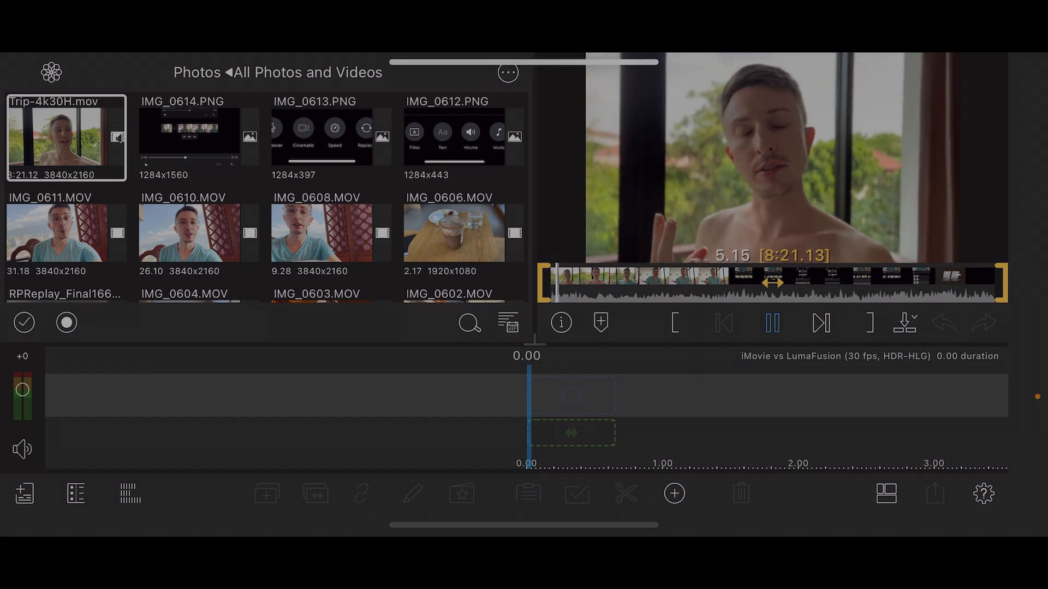
{"action": "left_click", "coordinate": [772, 323]}
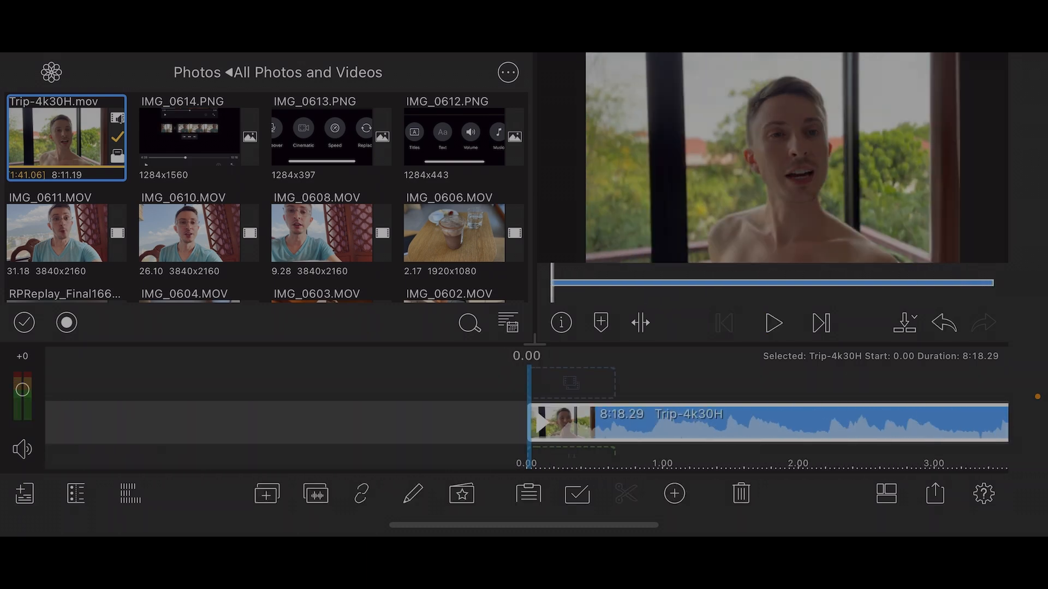
- Jump to the end of Trip-4k30H and append the RPReplay screen recording after it
{"action": "left_click", "coordinate": [773, 323]}
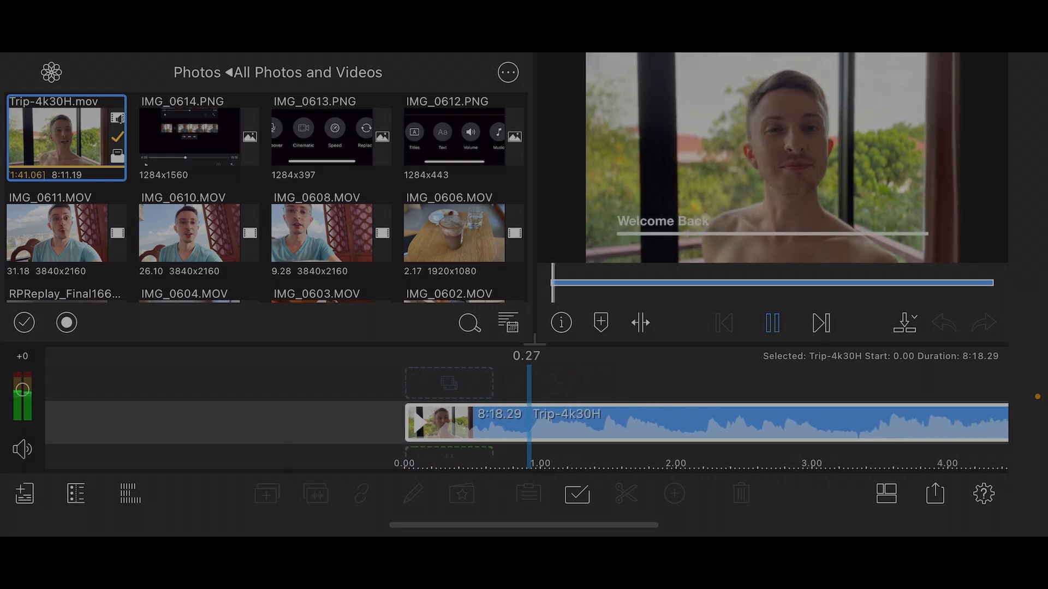
{"action": "left_click", "coordinate": [773, 323]}
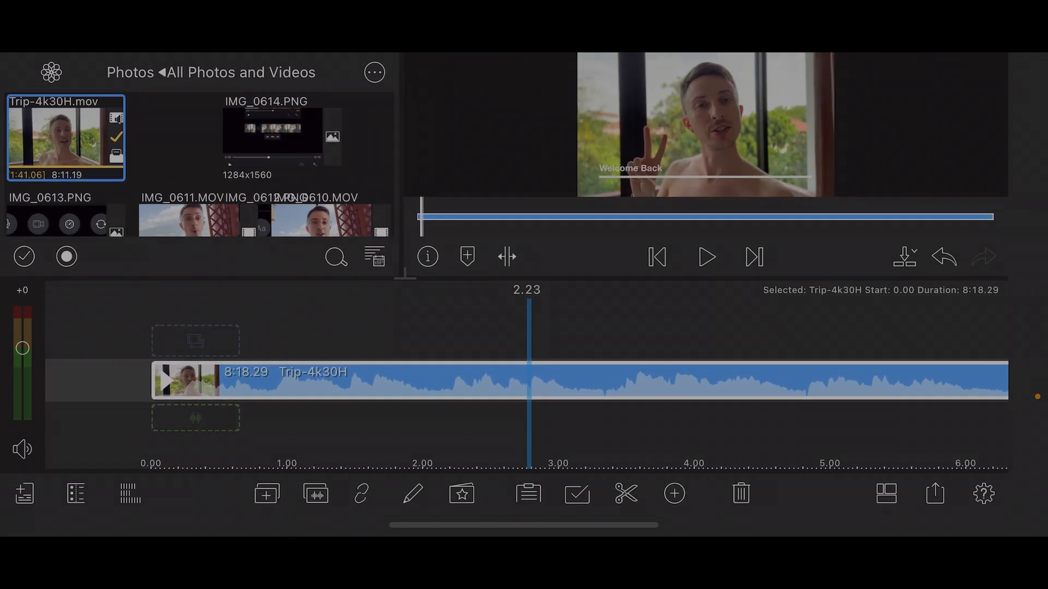
{"action": "left_click", "coordinate": [706, 256]}
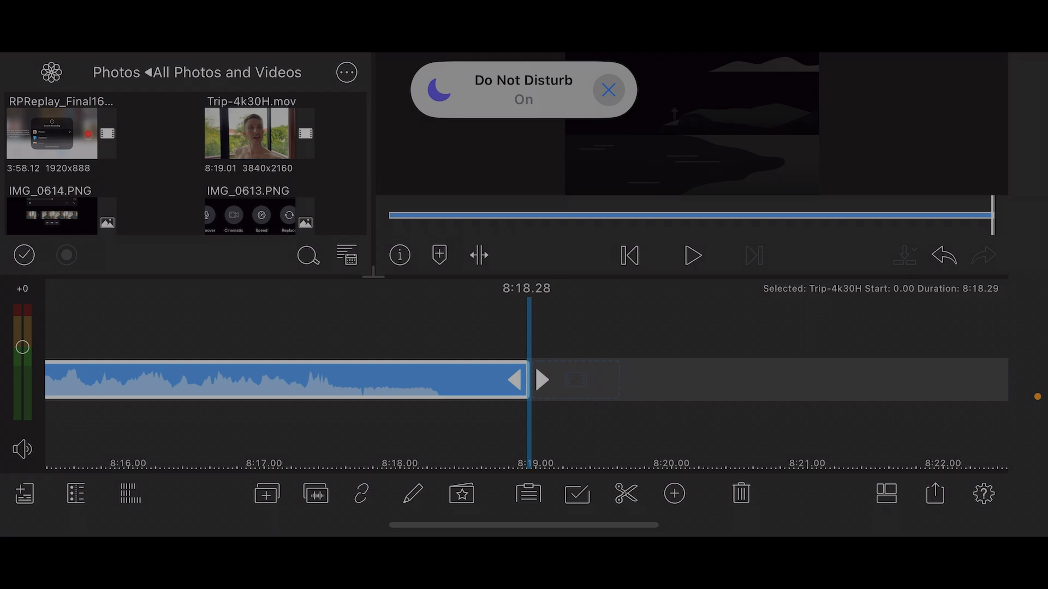
{"action": "left_click", "coordinate": [608, 89]}
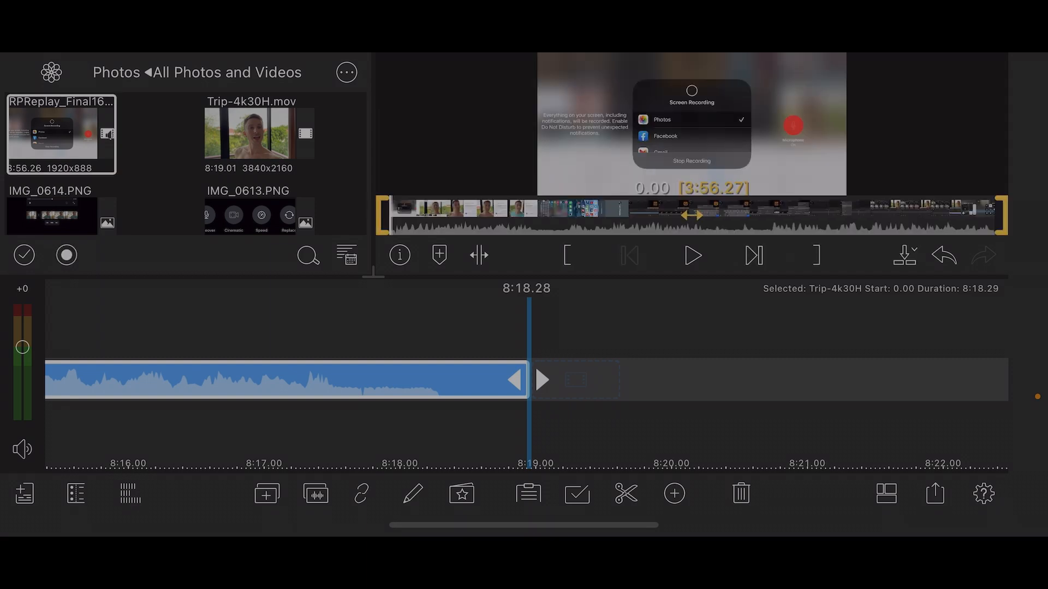
{"action": "left_click", "coordinate": [61, 135]}
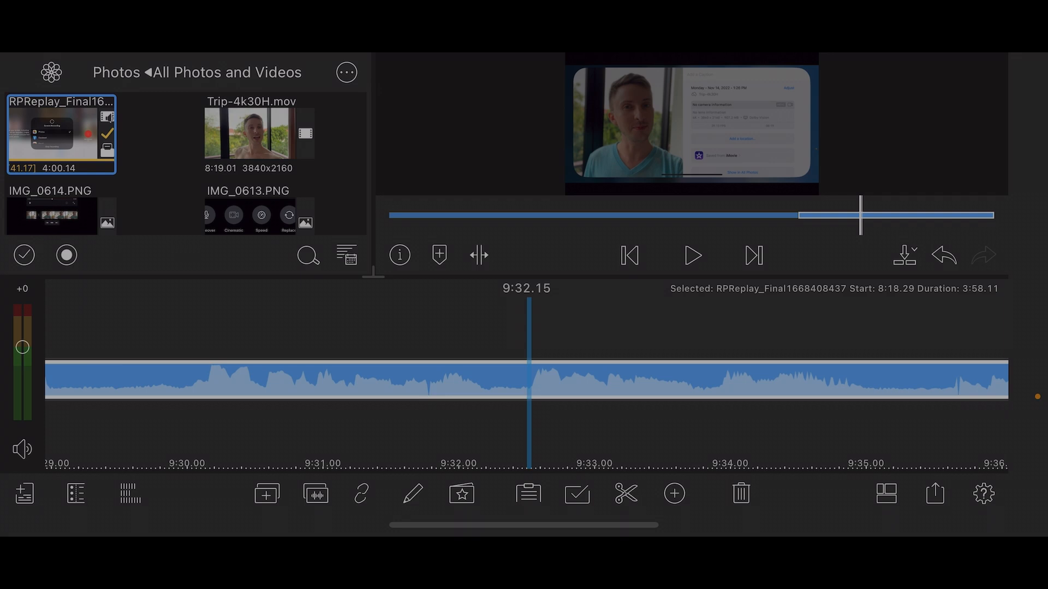
- Split and trim the screen recording around 9:32 and play through to check the cut
{"action": "left_click", "coordinate": [625, 493]}
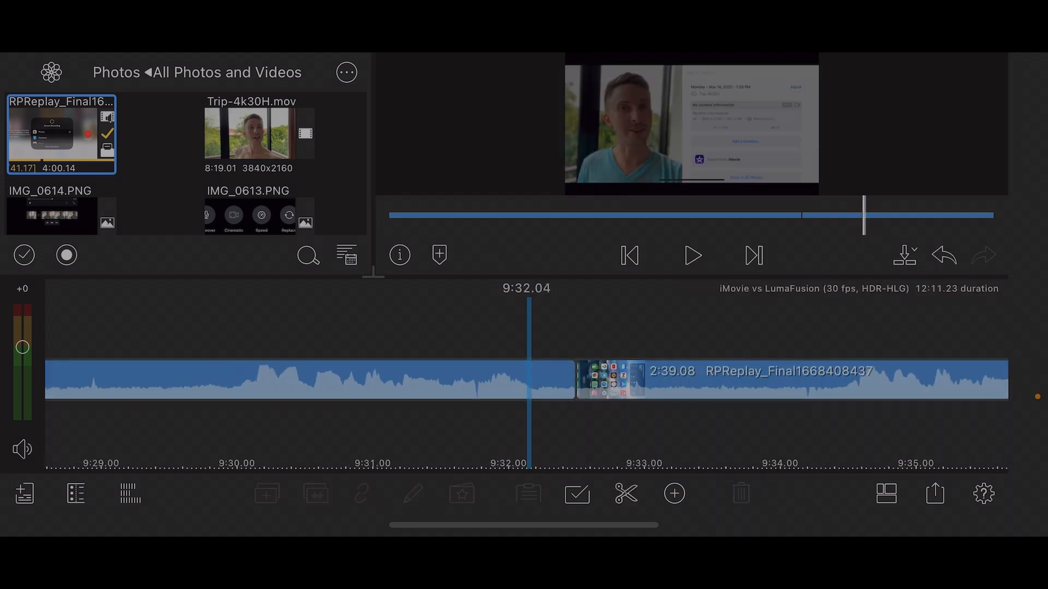
{"action": "left_click", "coordinate": [693, 255]}
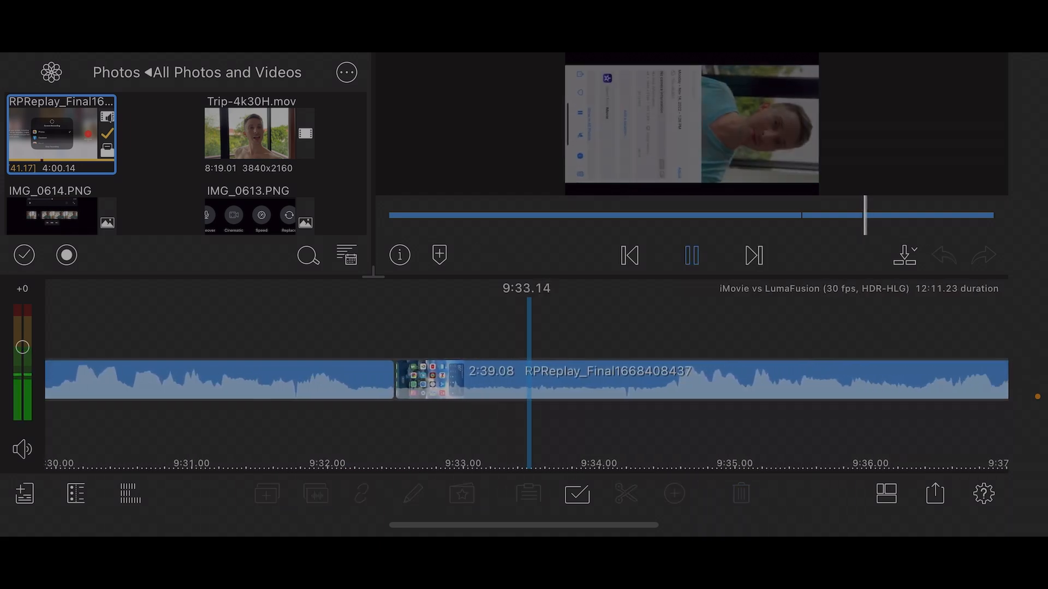
{"action": "left_click", "coordinate": [692, 256]}
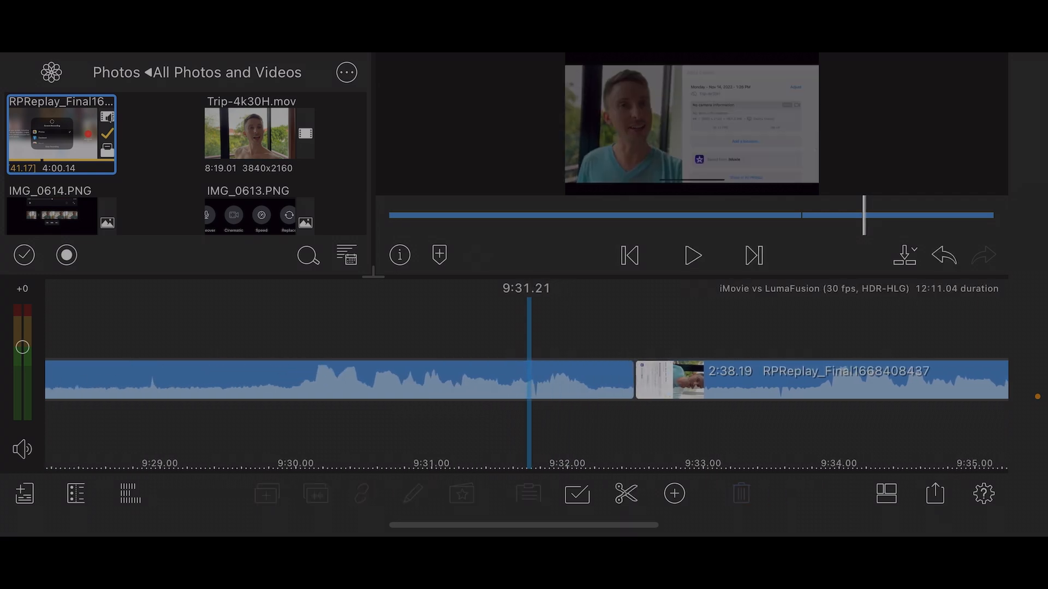
{"action": "left_click", "coordinate": [693, 256]}
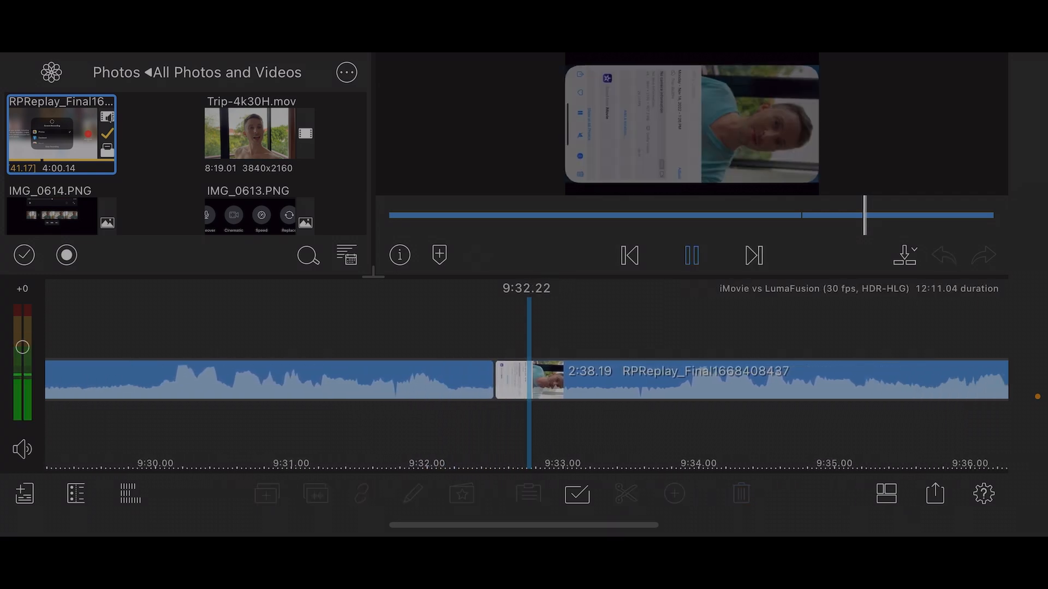
{"action": "left_click", "coordinate": [692, 255]}
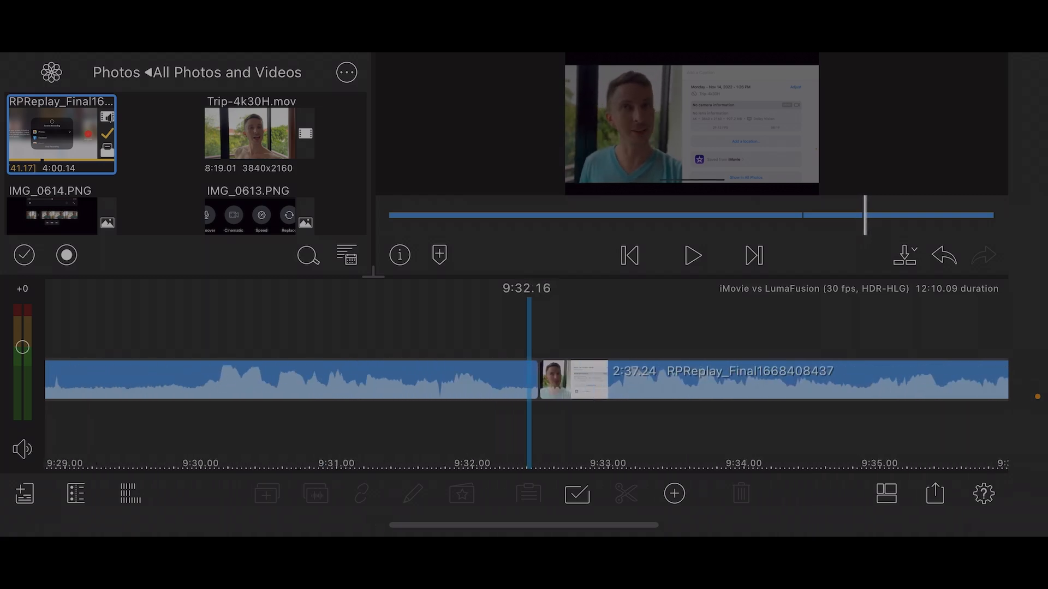
- Append IMG_0621.MOV to the end of the timeline
{"action": "scroll", "scroll_direction": "right", "scroll_amount": 3}
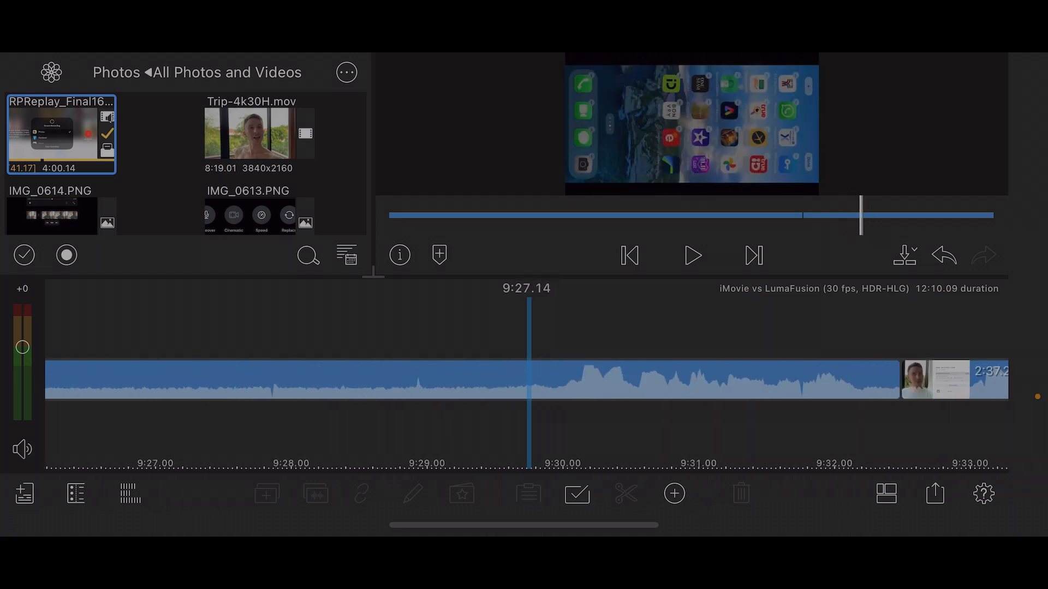
{"action": "left_click", "coordinate": [754, 255]}
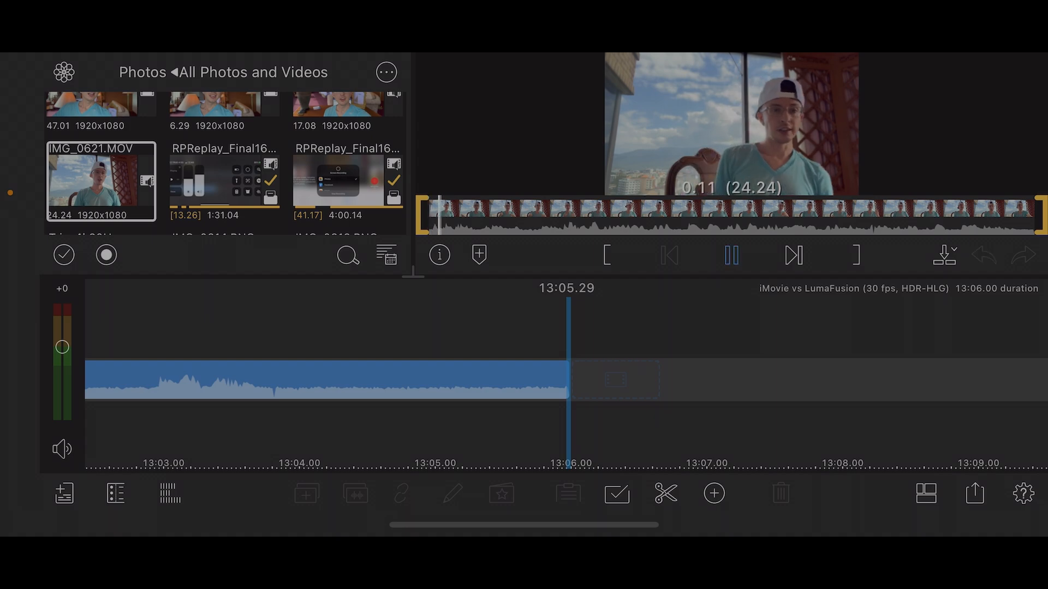
{"action": "left_click", "coordinate": [731, 256]}
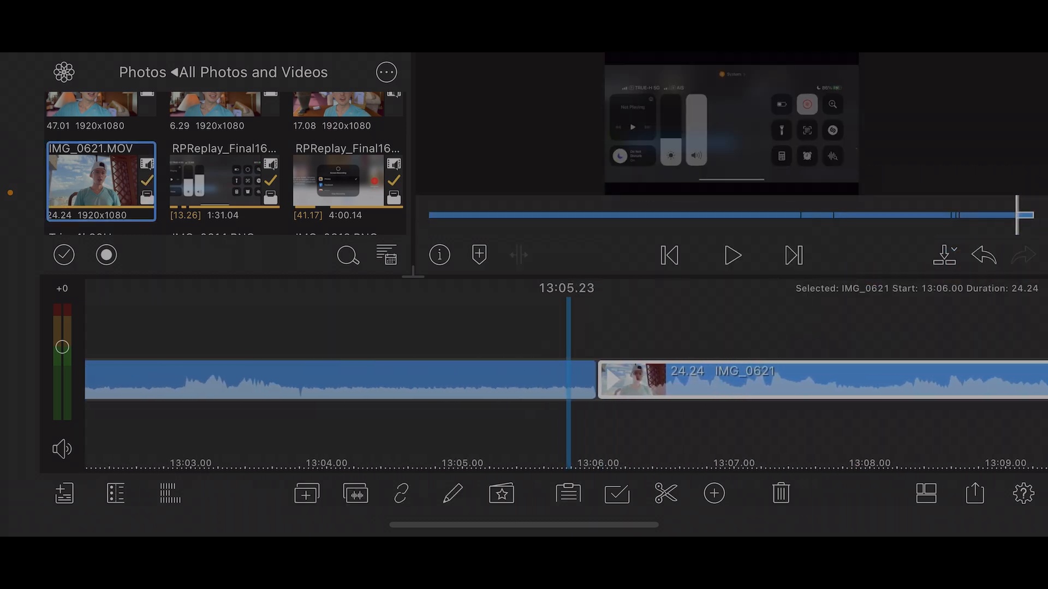
- Add a Cross Dissolve transition before IMG_0621 and play through it
{"action": "left_click", "coordinate": [142, 72]}
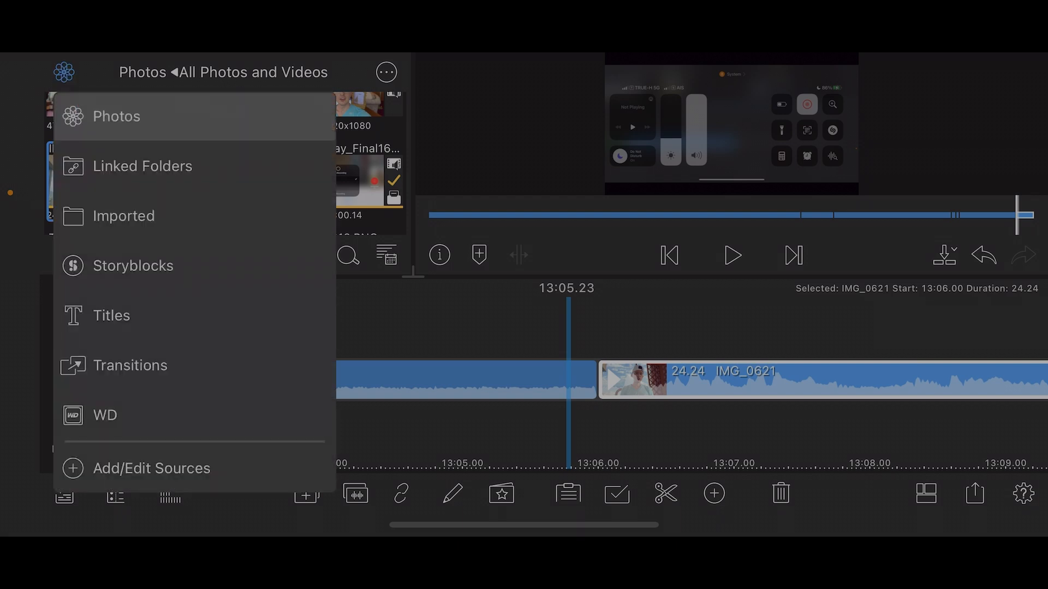
{"action": "left_click", "coordinate": [130, 364]}
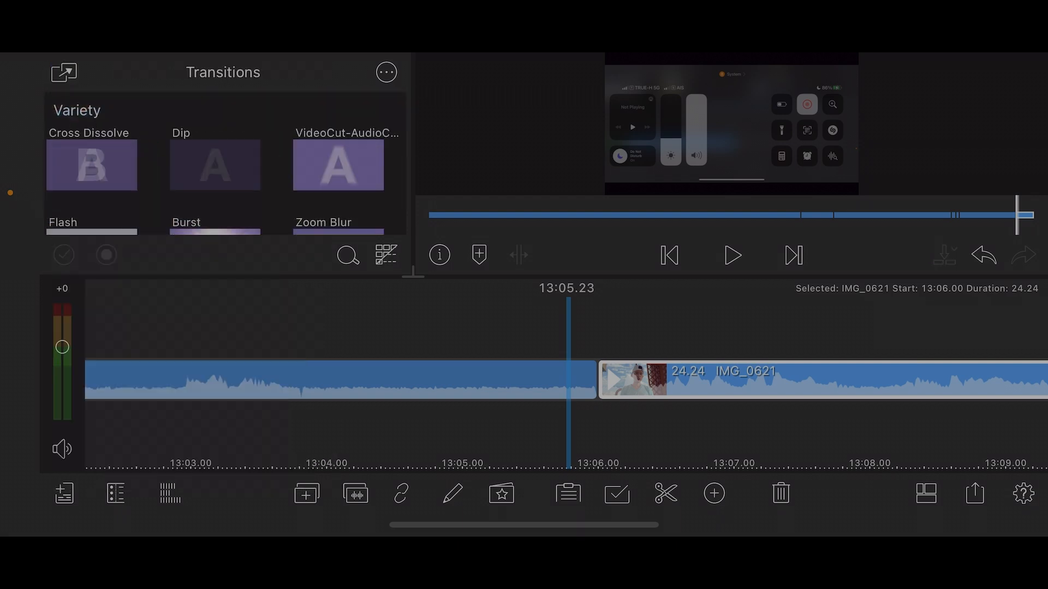
{"action": "left_click", "coordinate": [92, 165]}
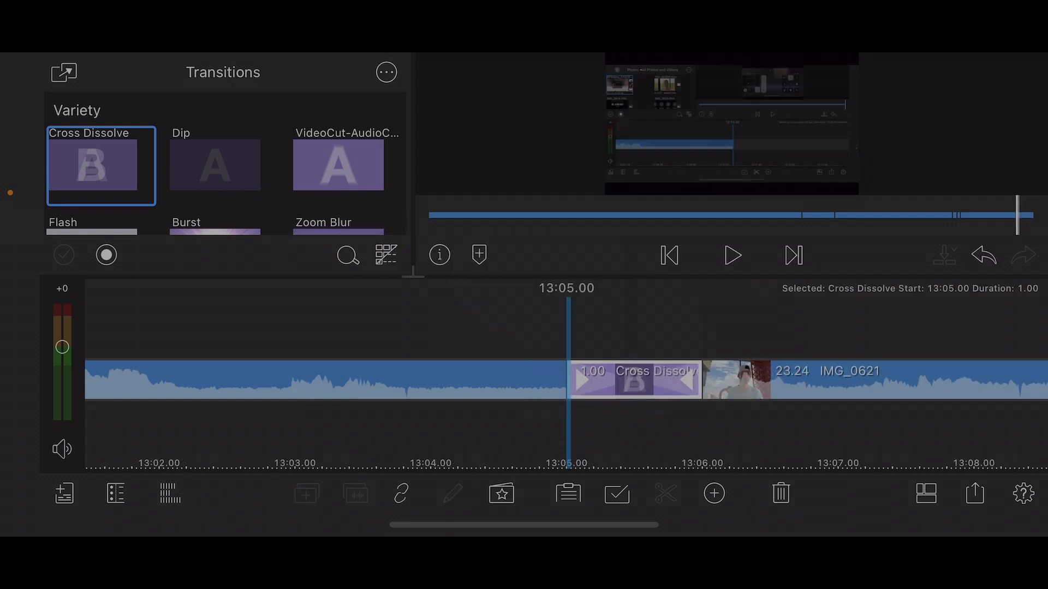
{"action": "left_click", "coordinate": [732, 255]}
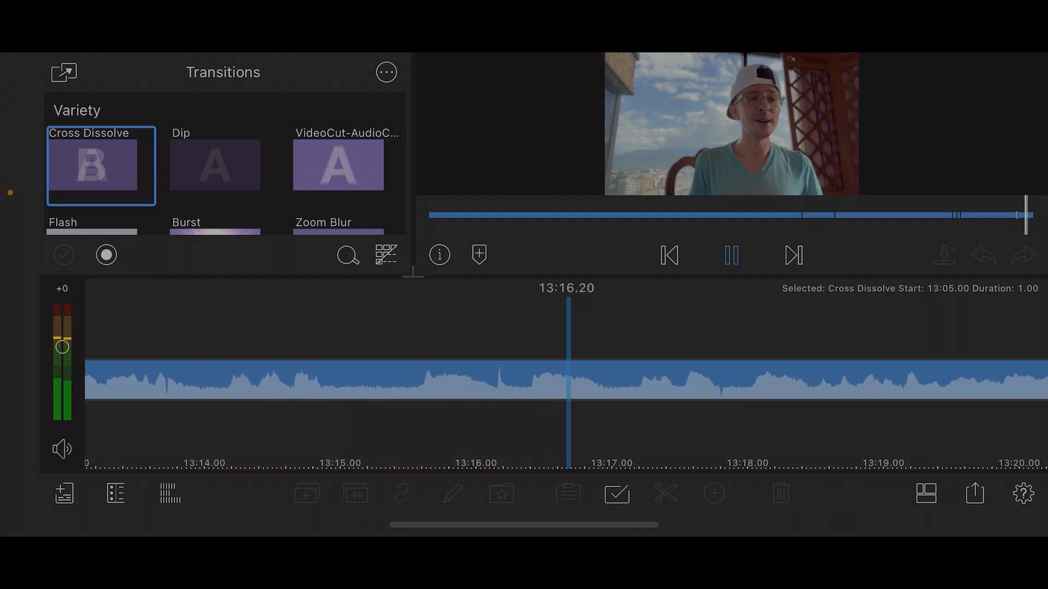
{"action": "left_click", "coordinate": [731, 255]}
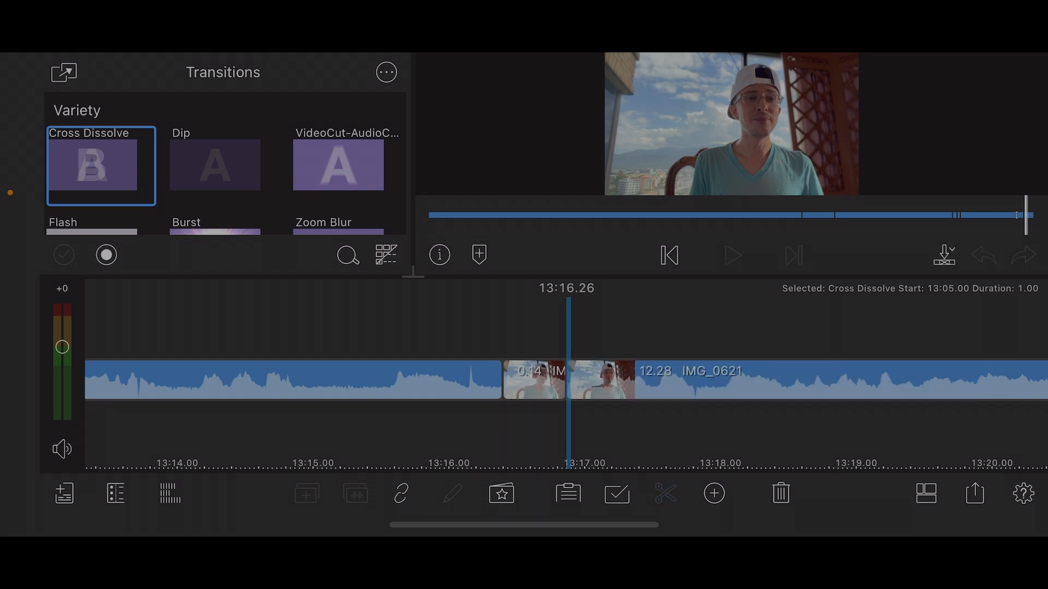
- Split IMG_0621 into short pieces near 13:16-13:17, review the edit, and return to Photos
{"action": "left_click", "coordinate": [537, 379]}
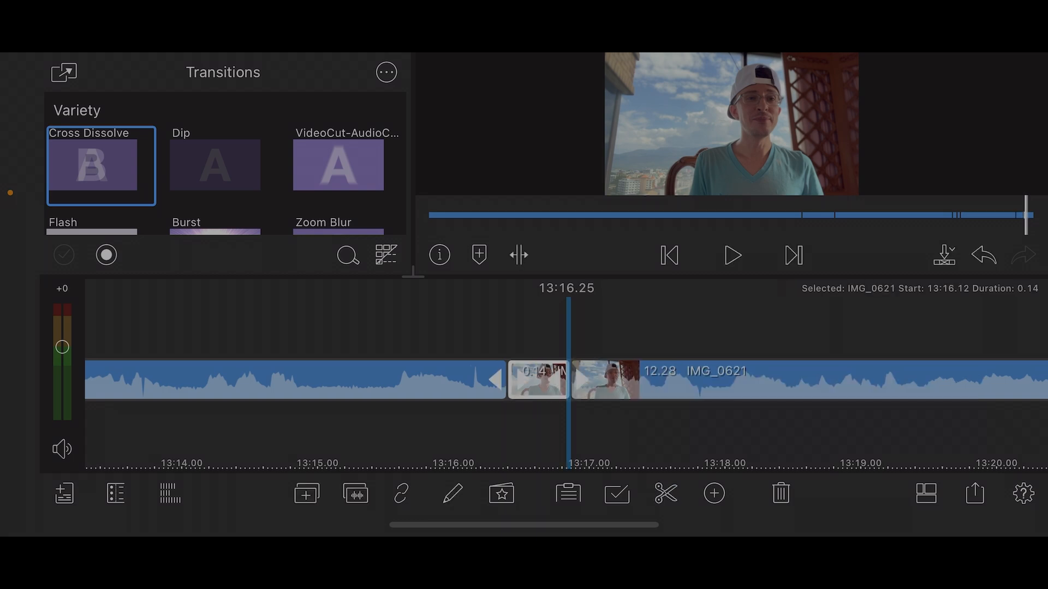
{"action": "left_click", "coordinate": [731, 255]}
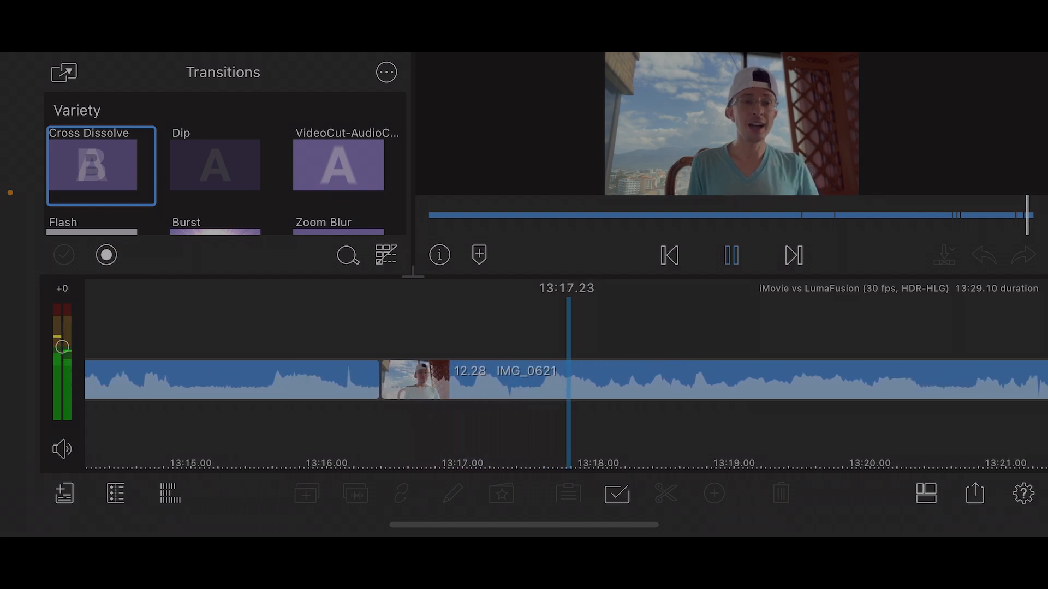
{"action": "left_click", "coordinate": [731, 256]}
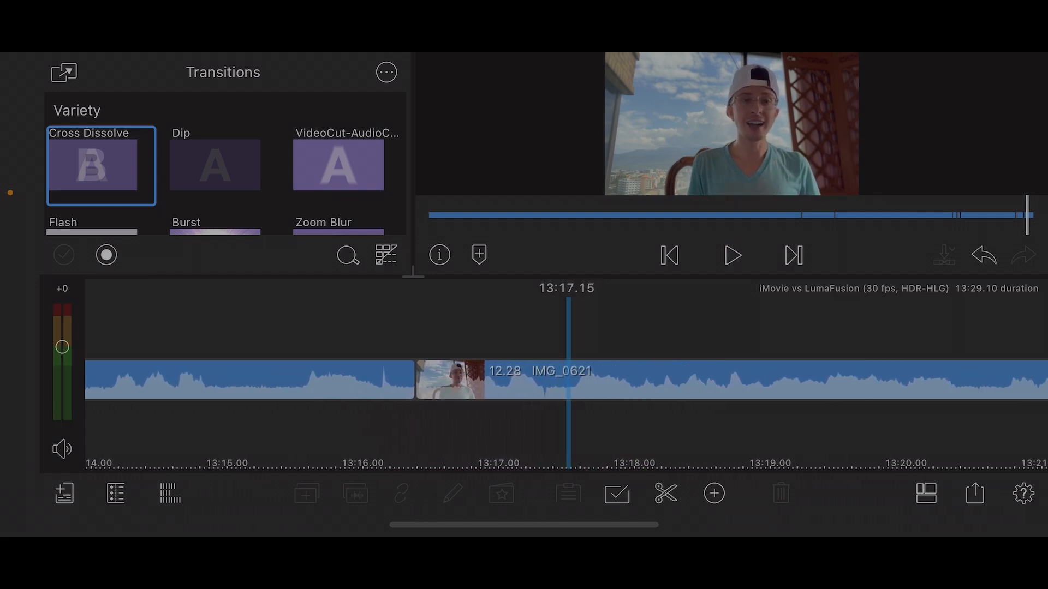
{"action": "left_click", "coordinate": [664, 493]}
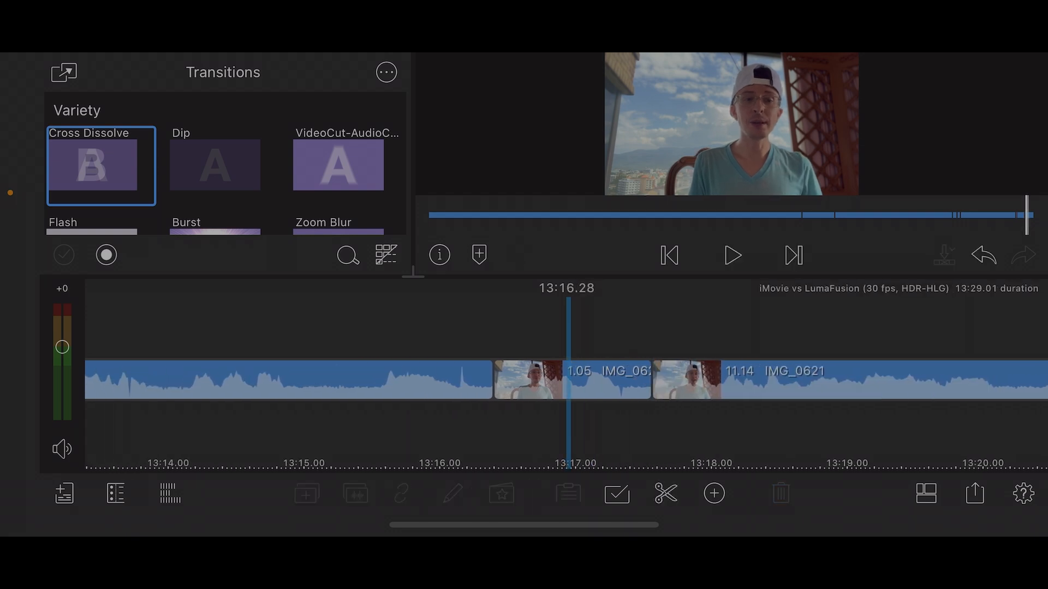
{"action": "left_click", "coordinate": [731, 255]}
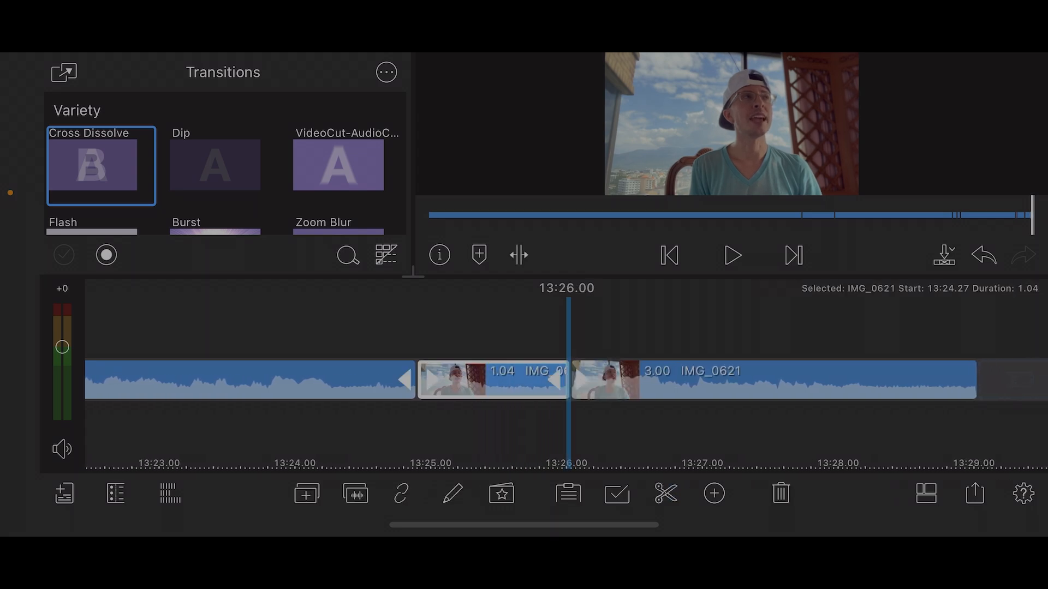
{"action": "left_click", "coordinate": [732, 255]}
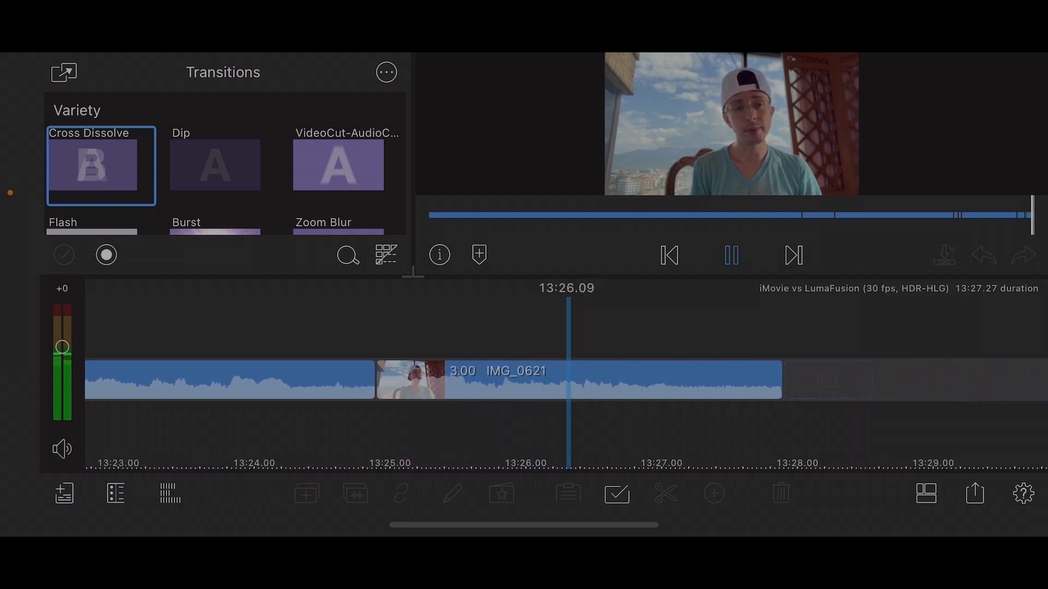
{"action": "left_click", "coordinate": [731, 256]}
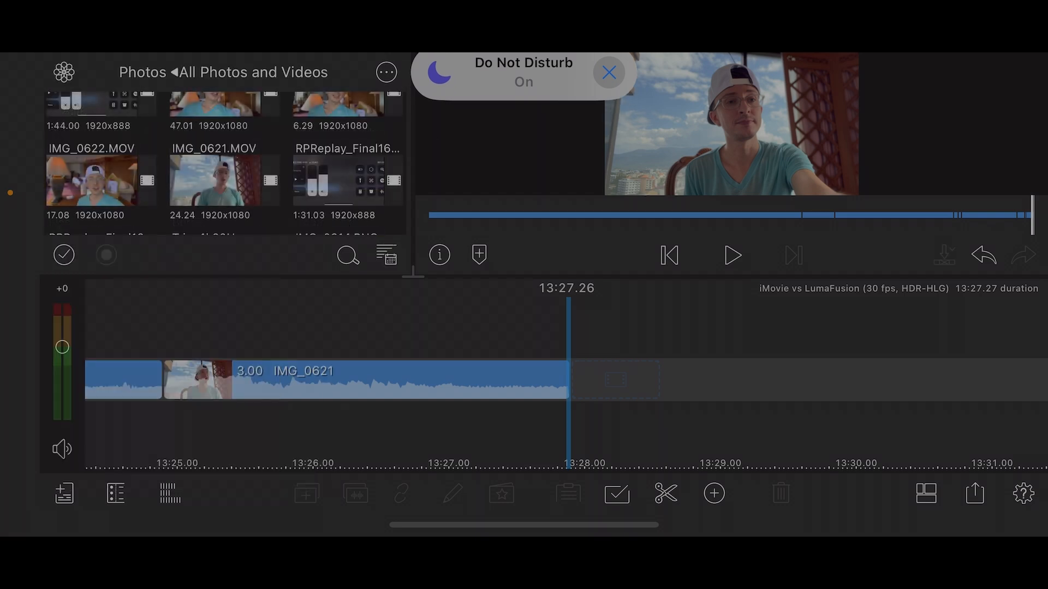
- Mark a 9.10-second portion of IMG_0622.MOV and append it after IMG_0621
{"action": "left_click", "coordinate": [100, 182]}
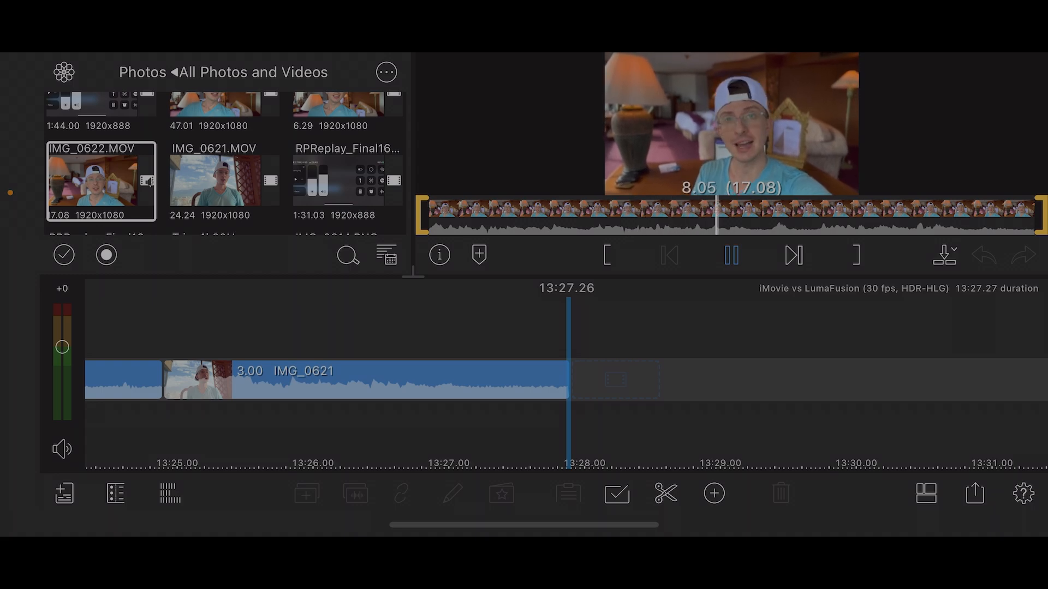
{"action": "left_click", "coordinate": [731, 256]}
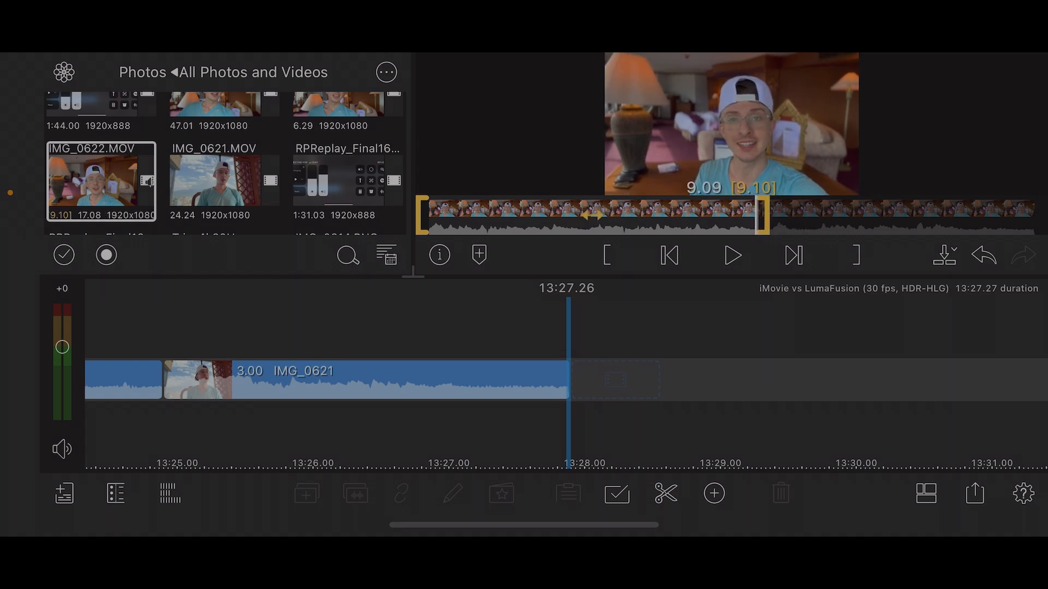
{"action": "left_click", "coordinate": [731, 255]}
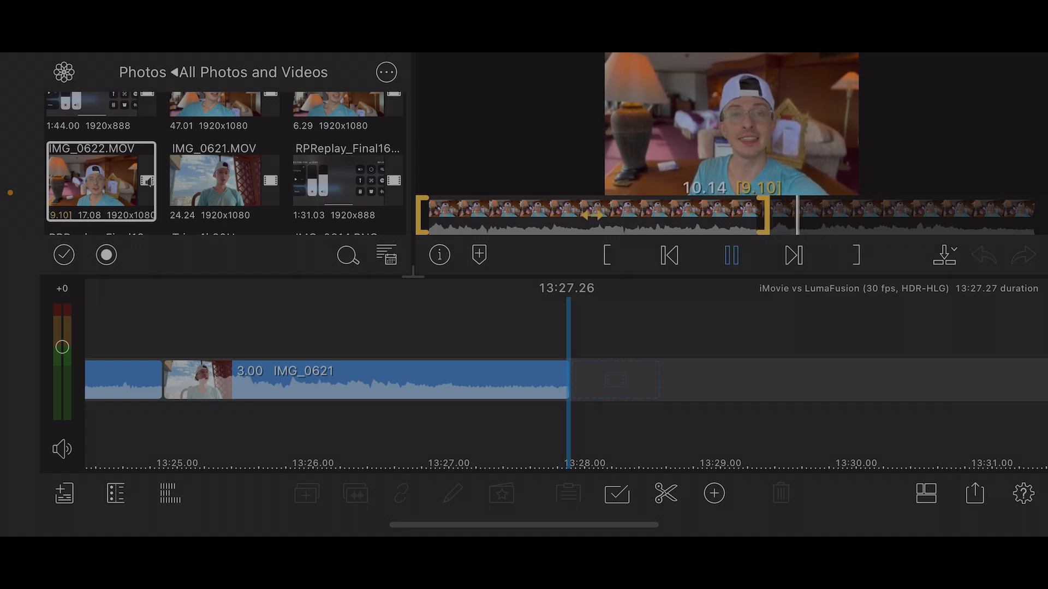
{"action": "left_click", "coordinate": [730, 255]}
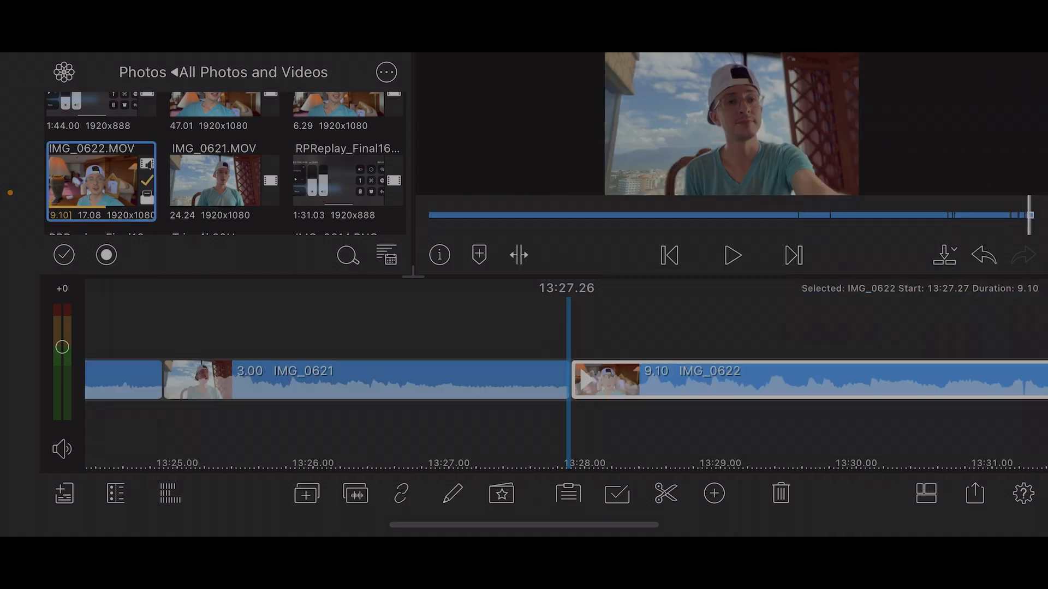
- Add the Typewriter-Lower title with placeholder text over the IMG_0622 clip
{"action": "left_click", "coordinate": [732, 255]}
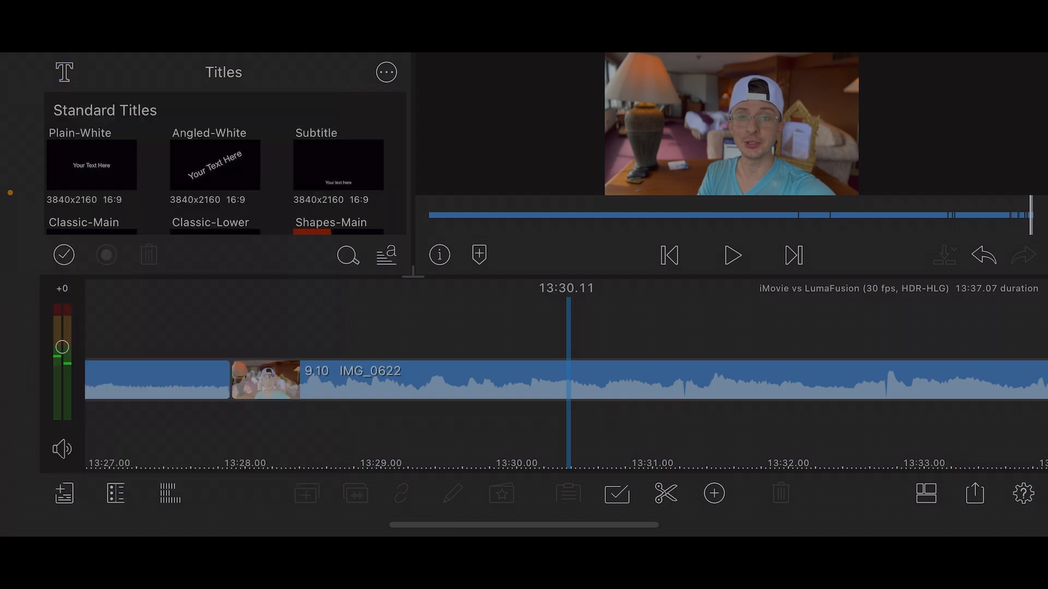
{"action": "scroll", "scroll_direction": "down", "scroll_amount": 3}
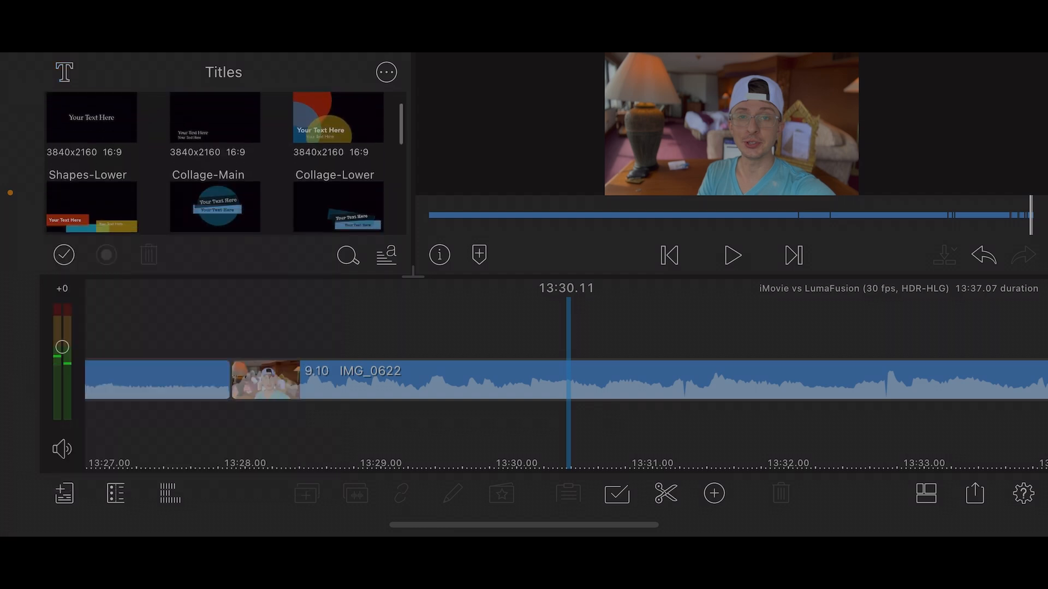
{"action": "scroll", "scroll_direction": "up", "scroll_amount": 3}
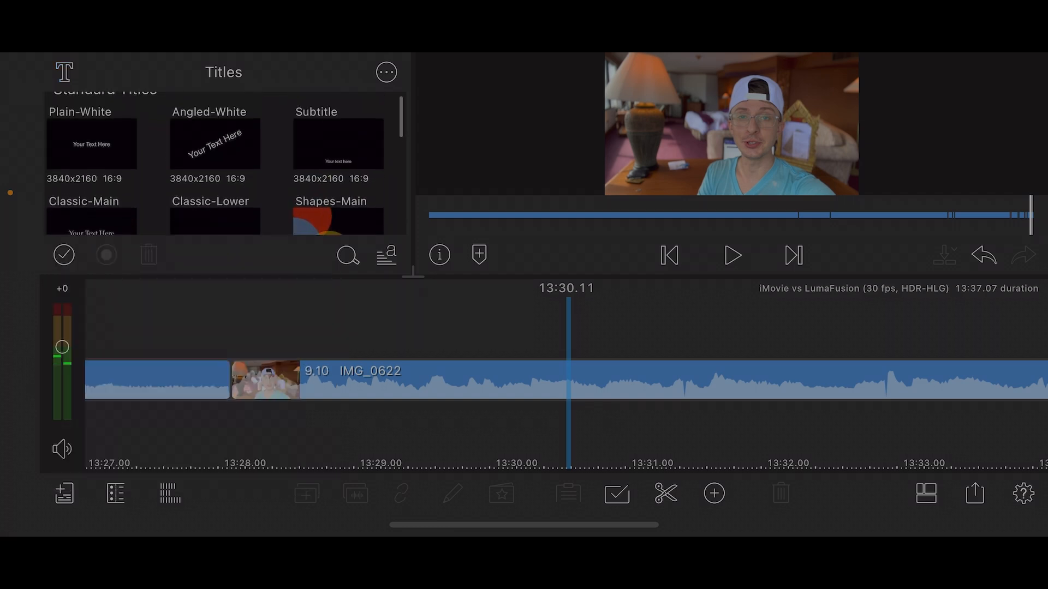
{"action": "scroll", "scroll_direction": "down", "scroll_amount": 3}
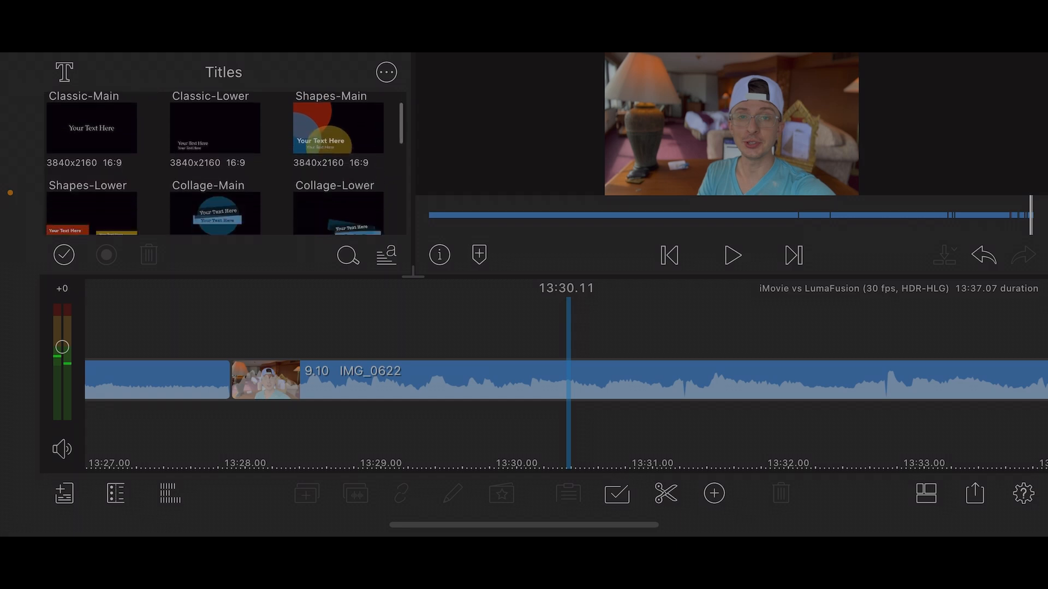
{"action": "scroll", "scroll_direction": "down", "scroll_amount": 3}
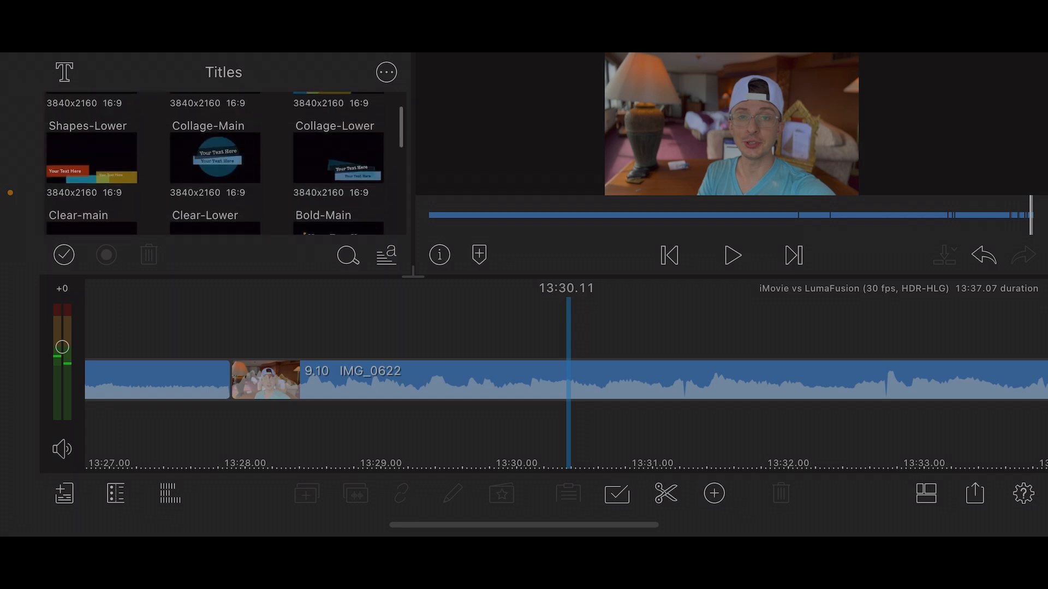
{"action": "scroll", "scroll_direction": "down", "scroll_amount": 3}
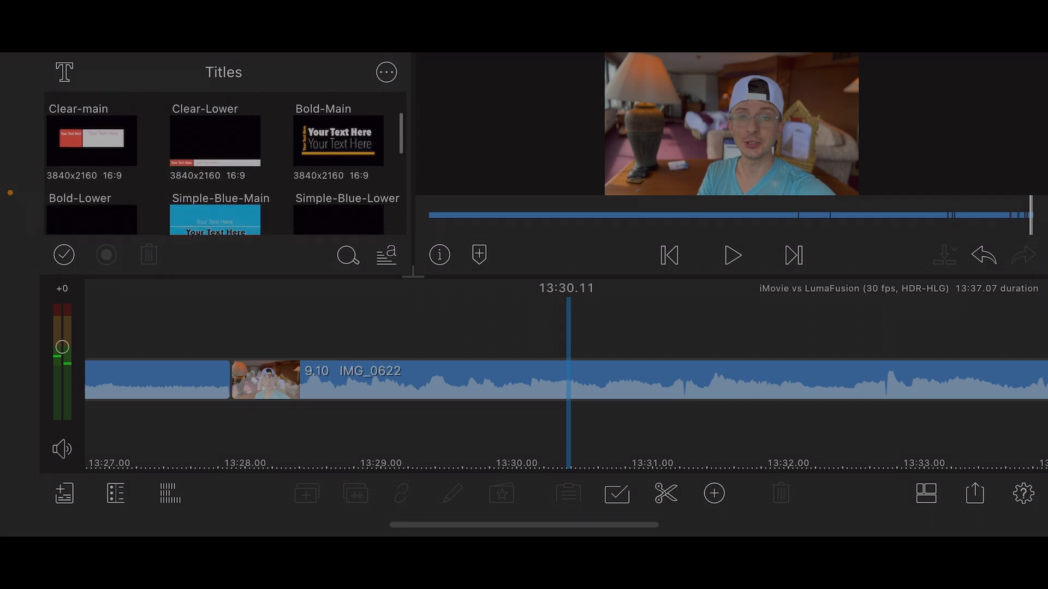
{"action": "scroll", "scroll_direction": "down", "scroll_amount": 3}
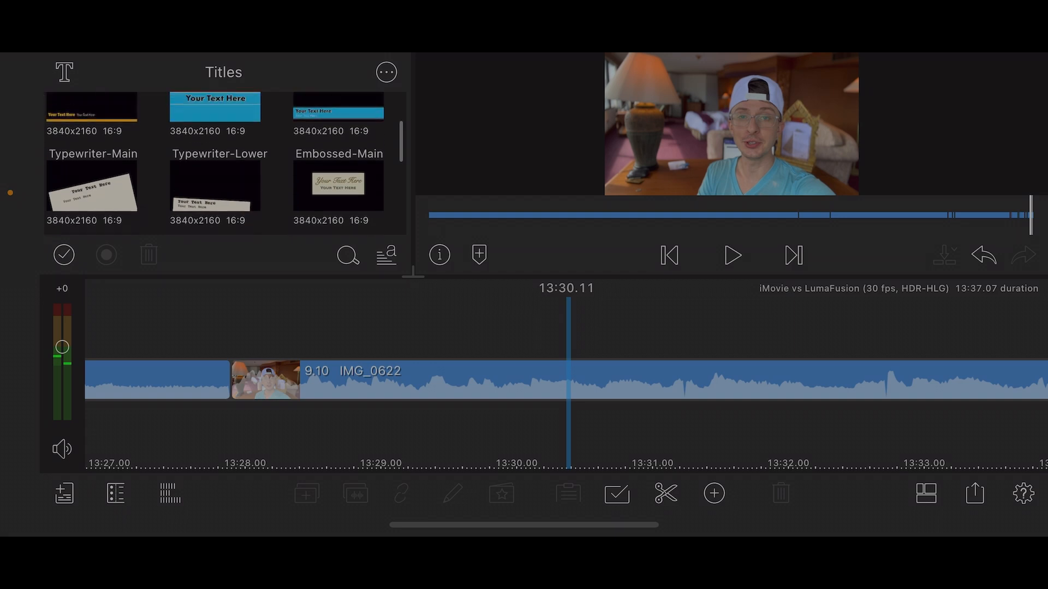
{"action": "left_click", "coordinate": [214, 185]}
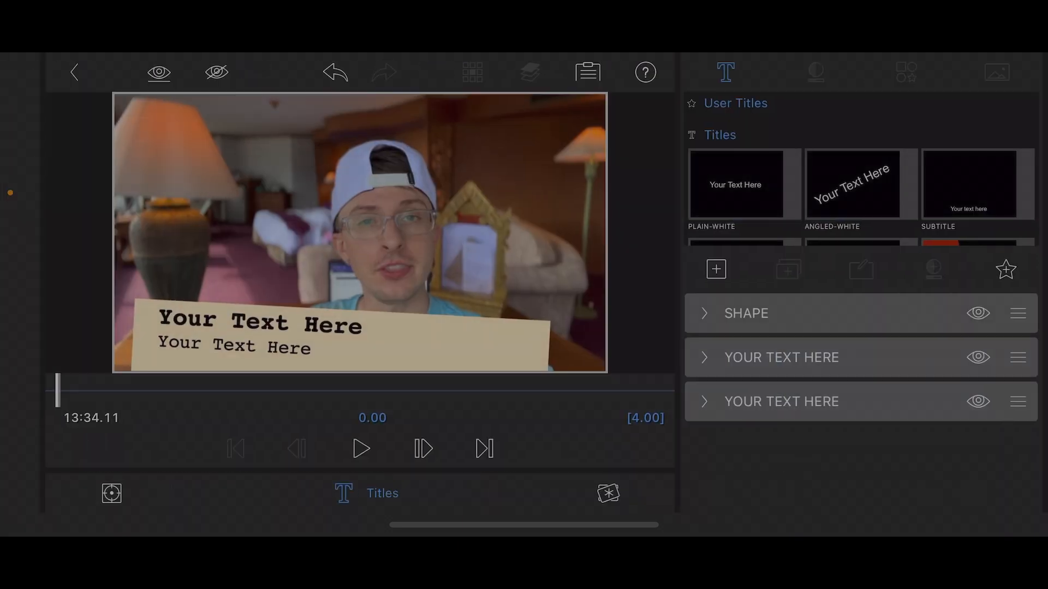
- Retype the title lines to 'Magic Movie' over 'Oooo La Laaaa' and confirm with Done
{"action": "left_click", "coordinate": [814, 72]}
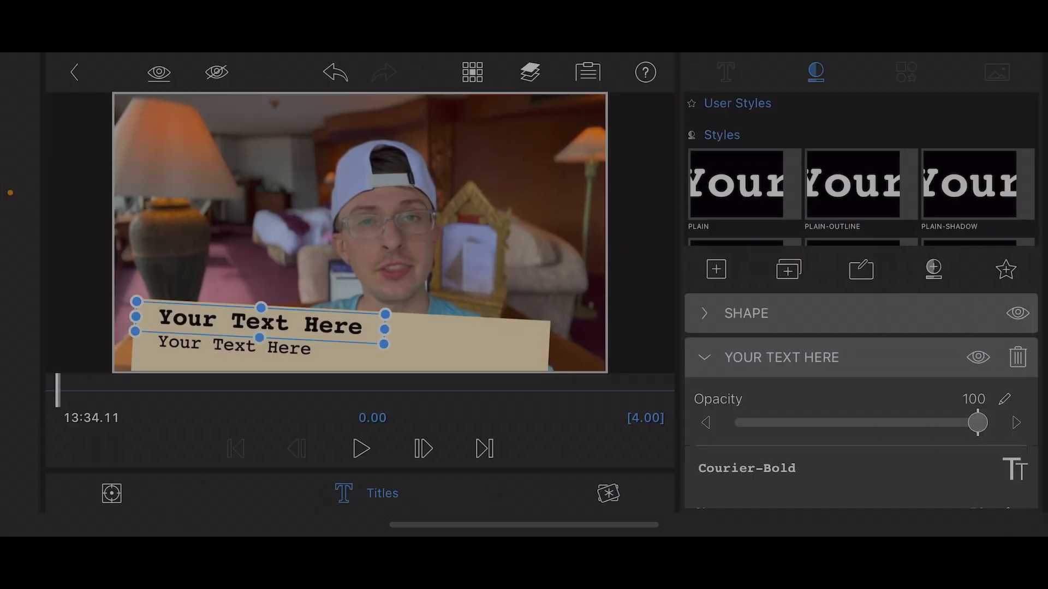
{"action": "double_click", "coordinate": [260, 326]}
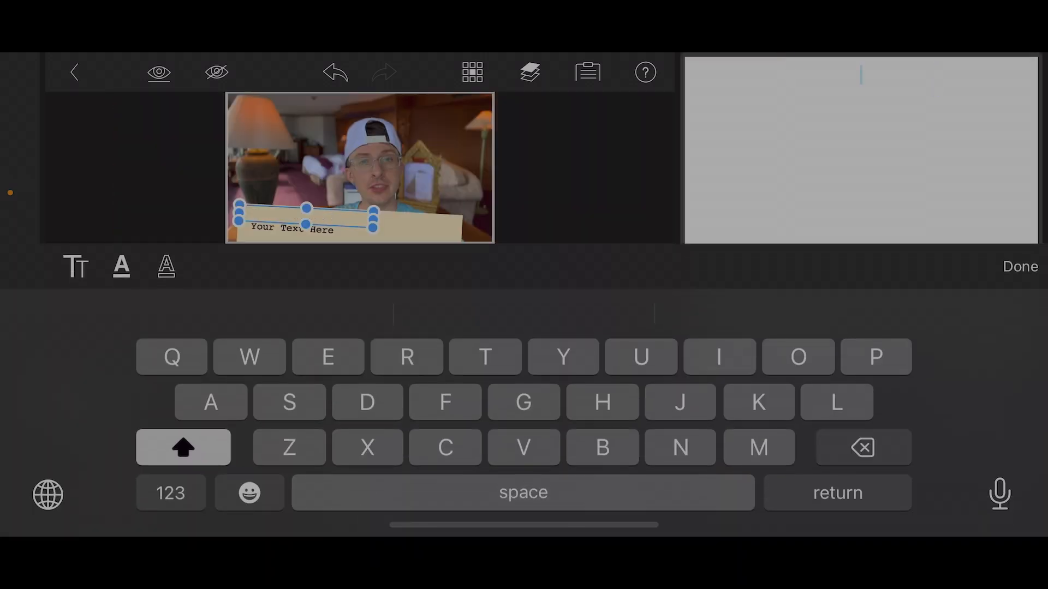
{"action": "type", "text": "Magic Movie"}
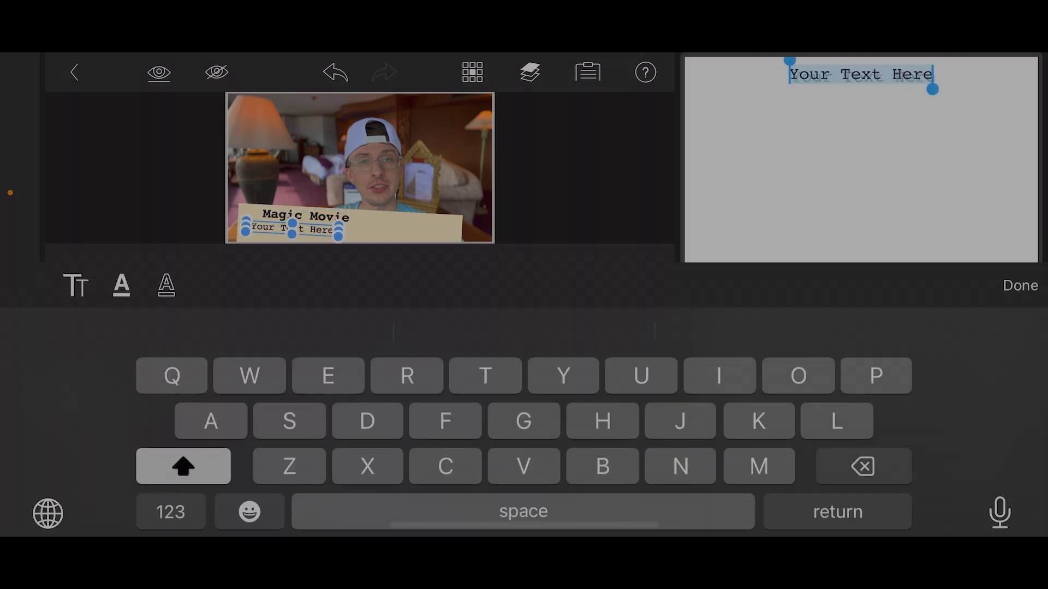
{"action": "type", "text": "Oooo"}
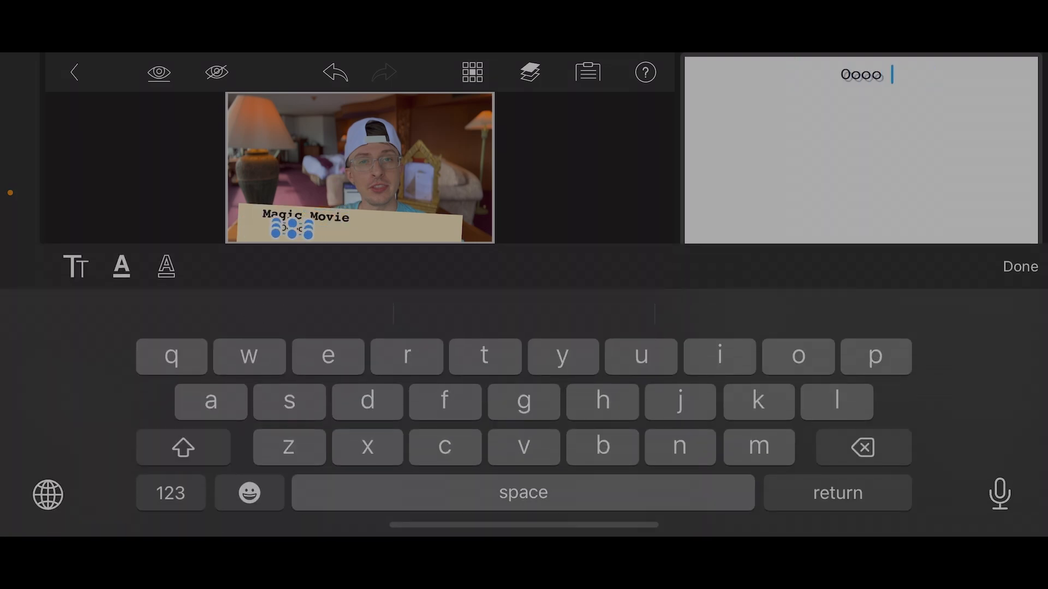
{"action": "type", "text": "La La"}
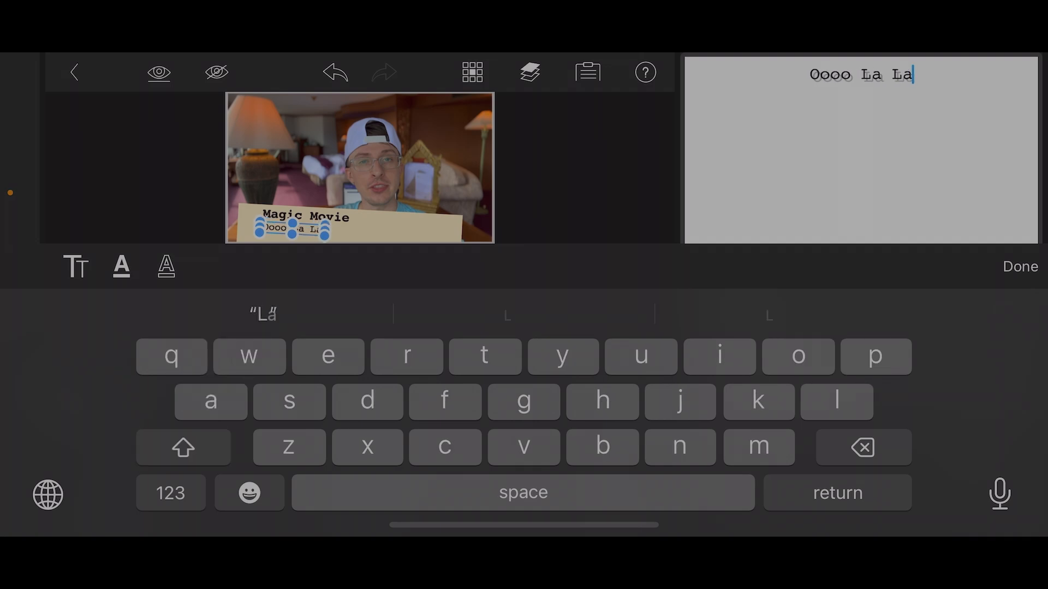
{"action": "left_click", "coordinate": [1019, 266]}
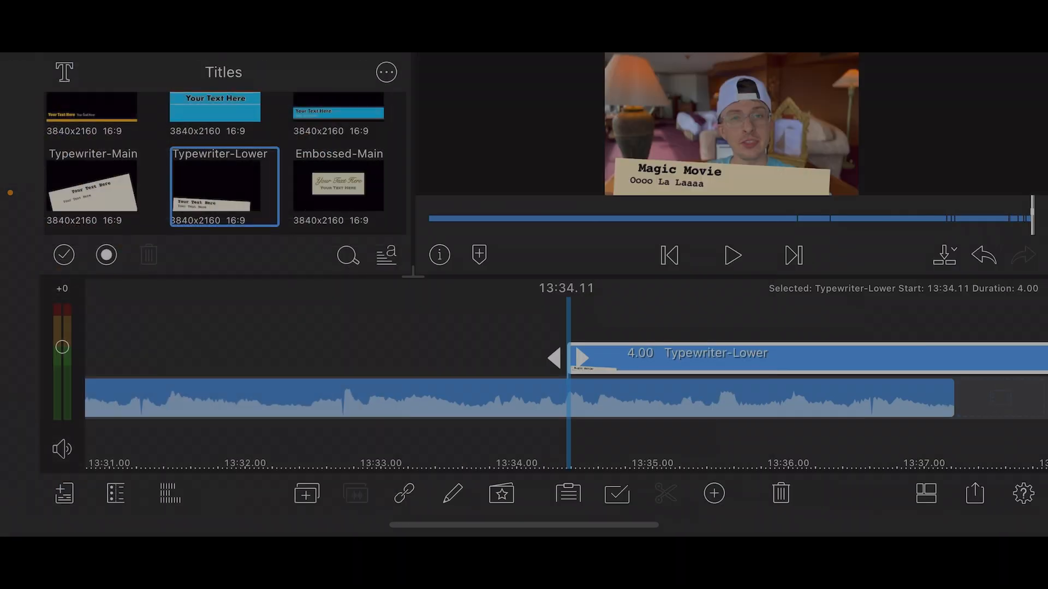
- Trim the title to about 1.14 s at 13:35 and play it back
{"action": "left_click", "coordinate": [731, 256]}
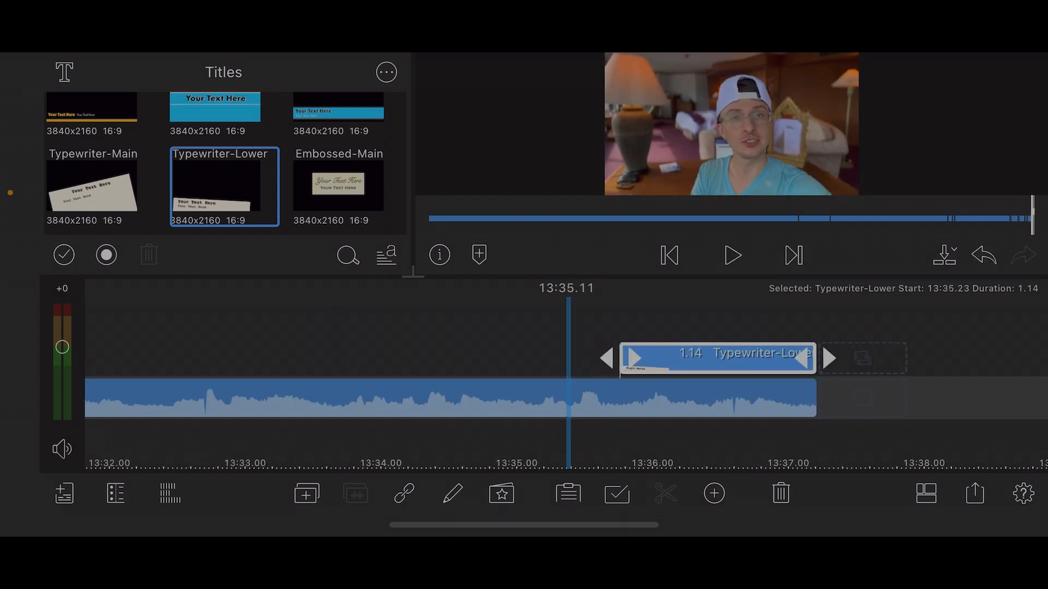
{"action": "left_click", "coordinate": [731, 256]}
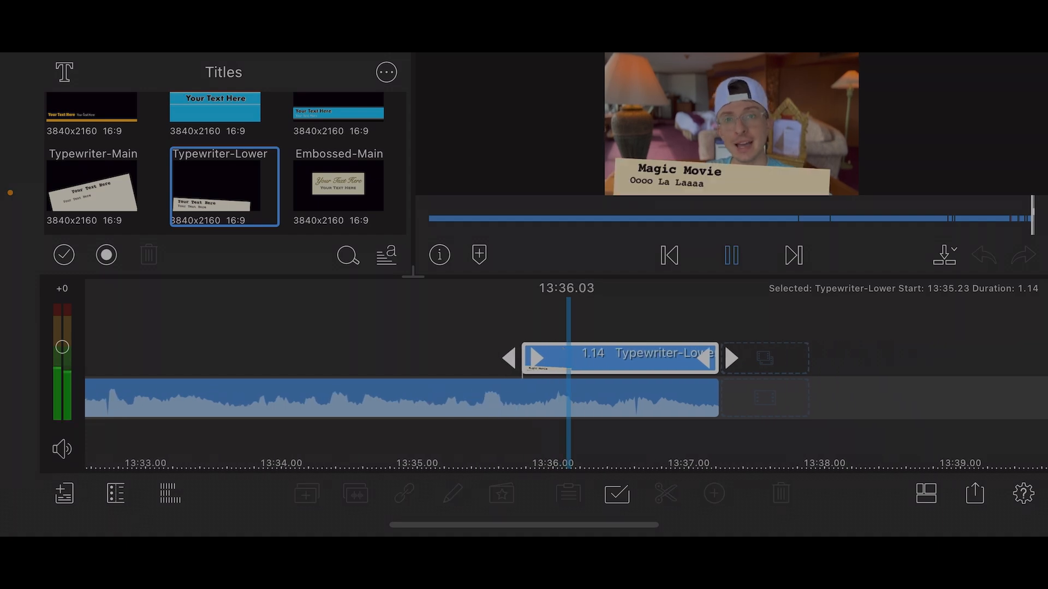